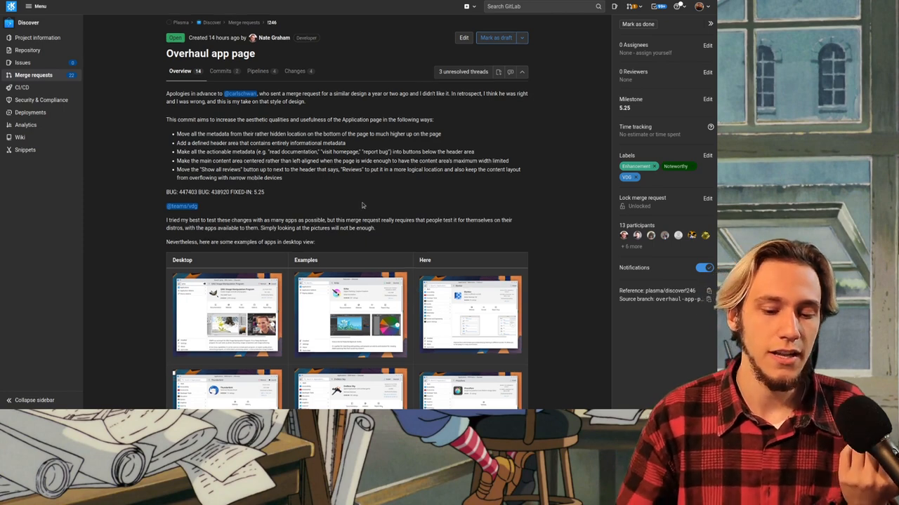
Step: Scroll through the Overhaul app page merge request overview
{"action": "scroll", "scroll_direction": "down", "scroll_amount": 3}
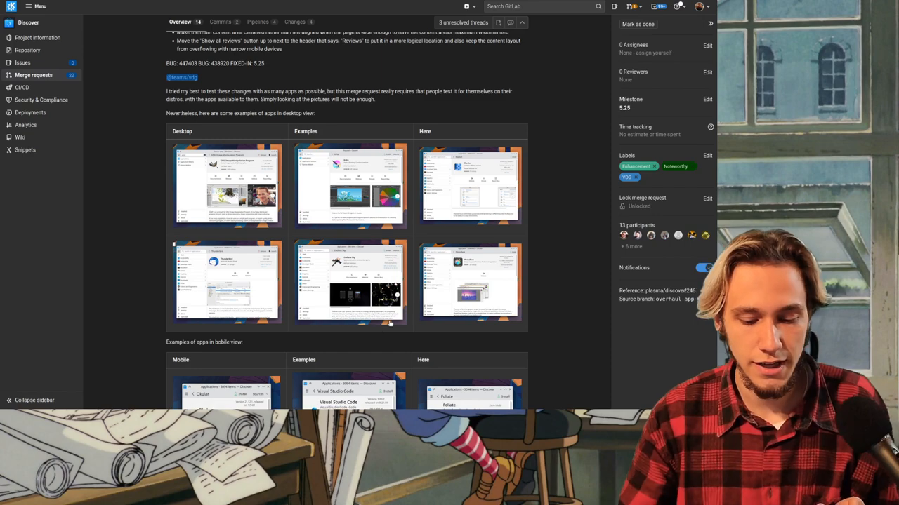
{"action": "scroll", "scroll_direction": "down", "scroll_amount": 3}
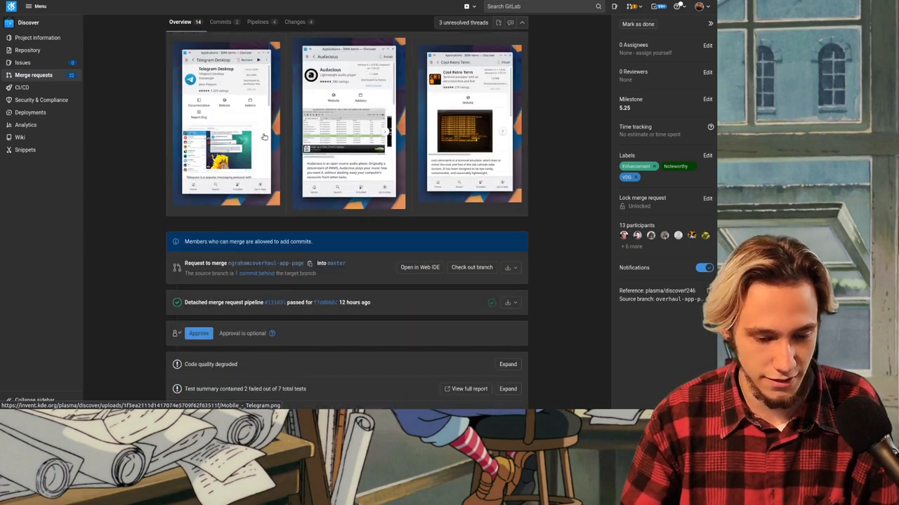
{"action": "scroll", "scroll_direction": "down", "scroll_amount": 3}
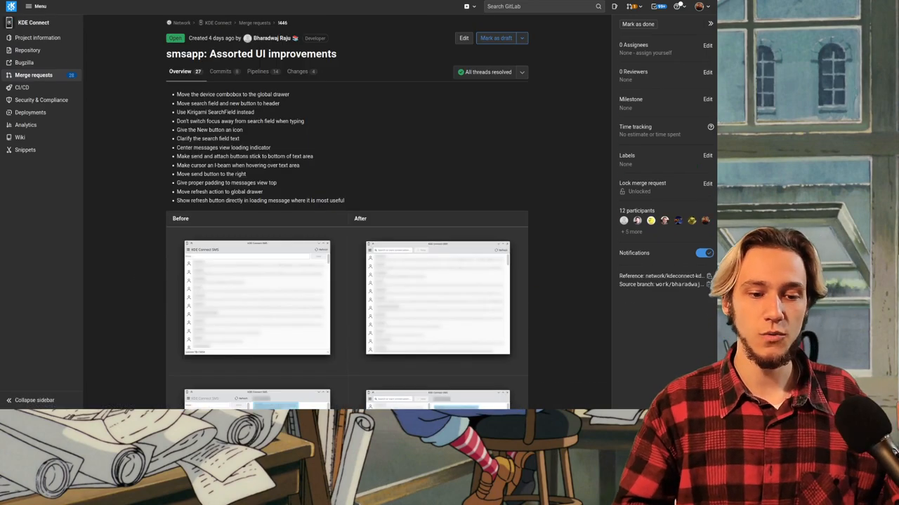
{"action": "mouse_move", "coordinate": [133, 77]}
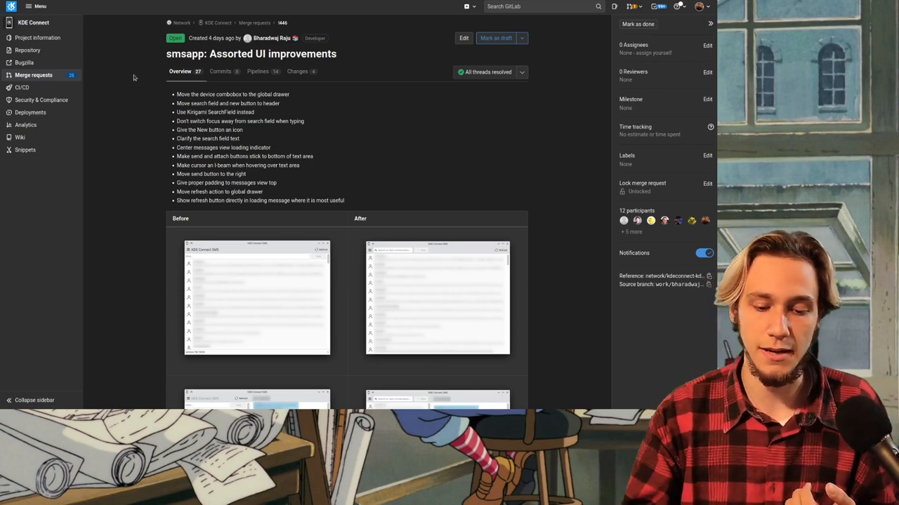
Step: Scroll the smsapp before/after screenshots and move to Kirigami's 'Units: add mediumSpacing property' request
{"action": "scroll", "scroll_direction": "down", "scroll_amount": 3}
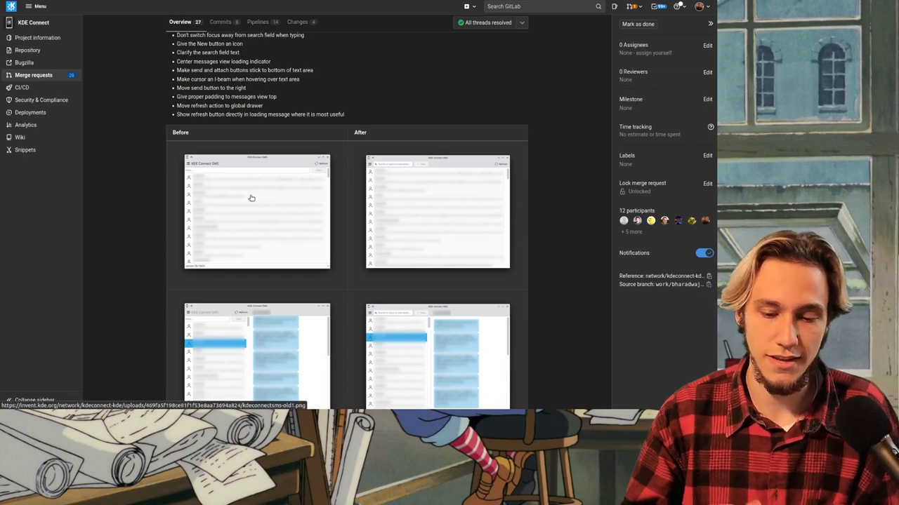
{"action": "left_click", "coordinate": [255, 211]}
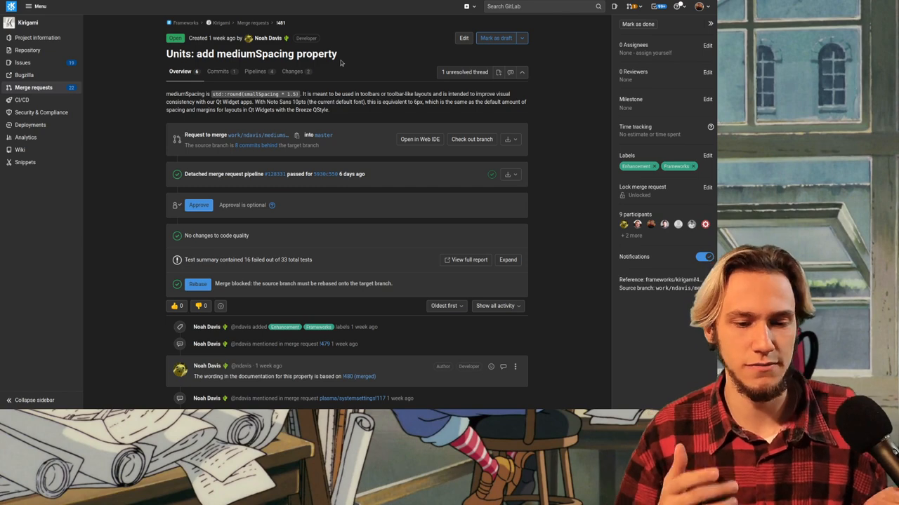
{"action": "scroll", "scroll_direction": "down", "scroll_amount": 3}
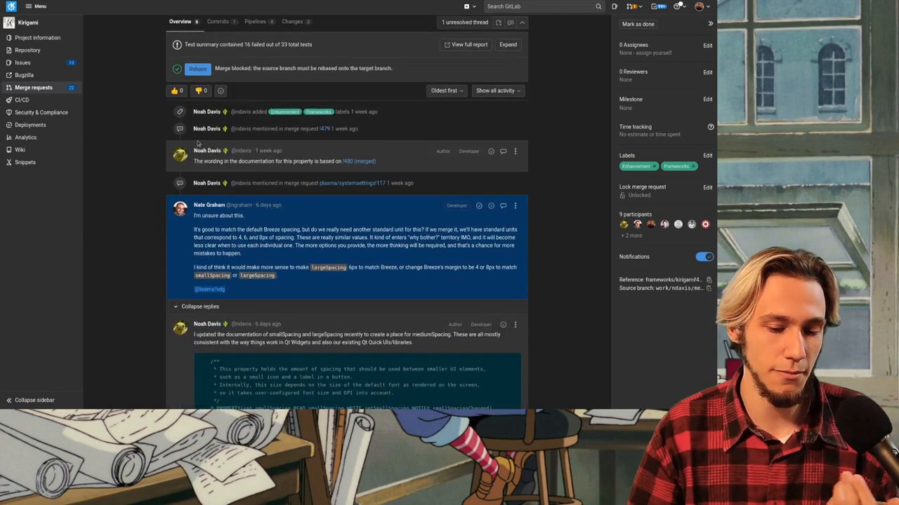
{"action": "scroll", "scroll_direction": "up", "scroll_amount": 3}
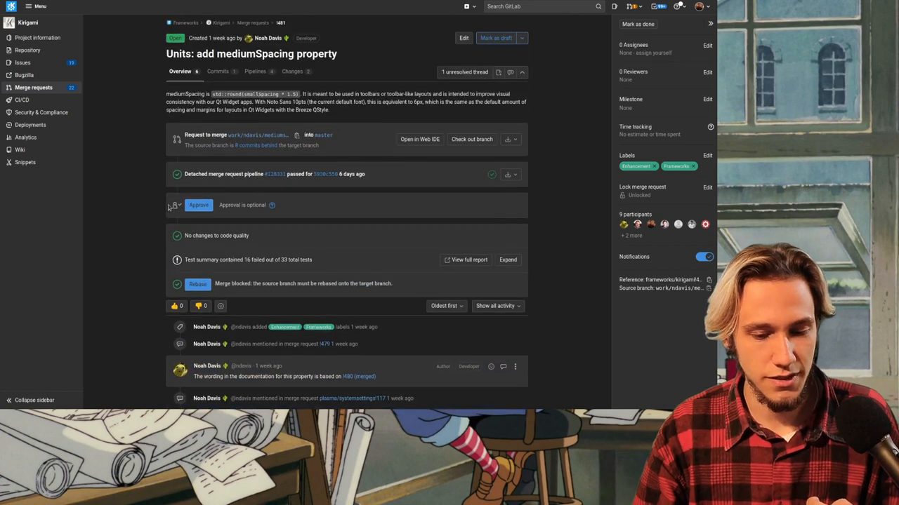
Step: View the mediumSpacing request's units.cpp changes, highlighting largeSpacing in the changed line
{"action": "left_click", "coordinate": [292, 70]}
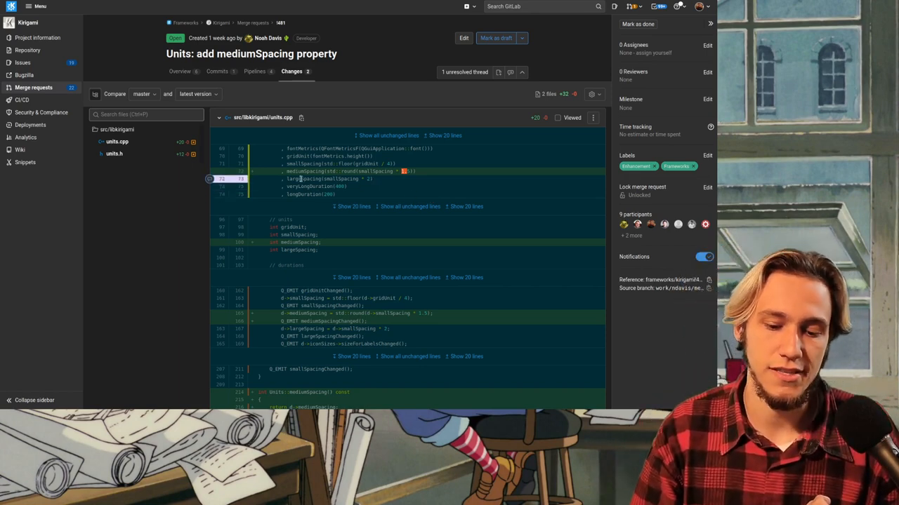
{"action": "double_click", "coordinate": [304, 178]}
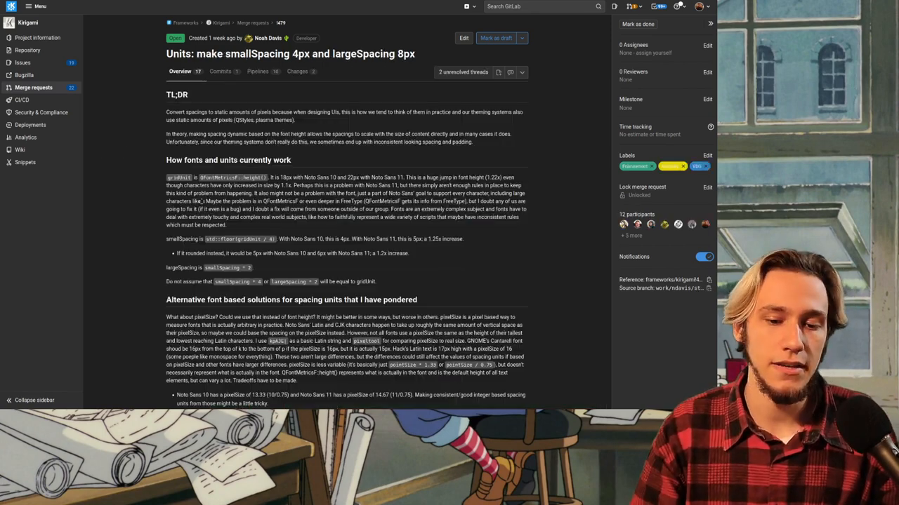
Step: Review the smallSpacing/largeSpacing request's code changes, then return to its description
{"action": "left_click", "coordinate": [297, 70]}
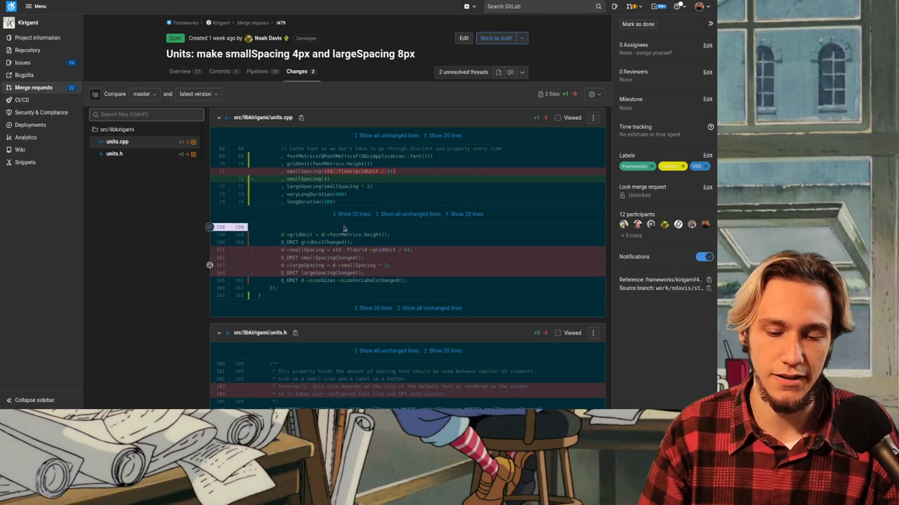
{"action": "scroll", "scroll_direction": "down", "scroll_amount": 3}
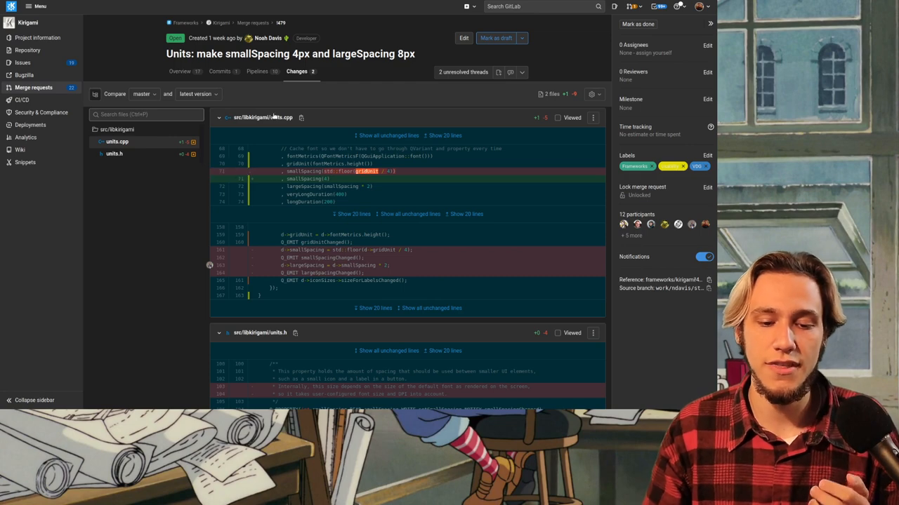
{"action": "left_click", "coordinate": [180, 71]}
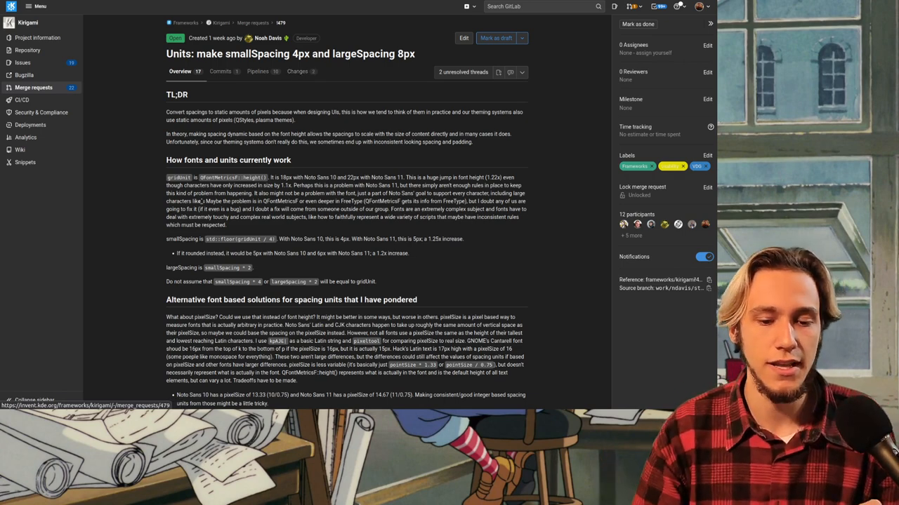
{"action": "scroll", "scroll_direction": "down", "scroll_amount": 3}
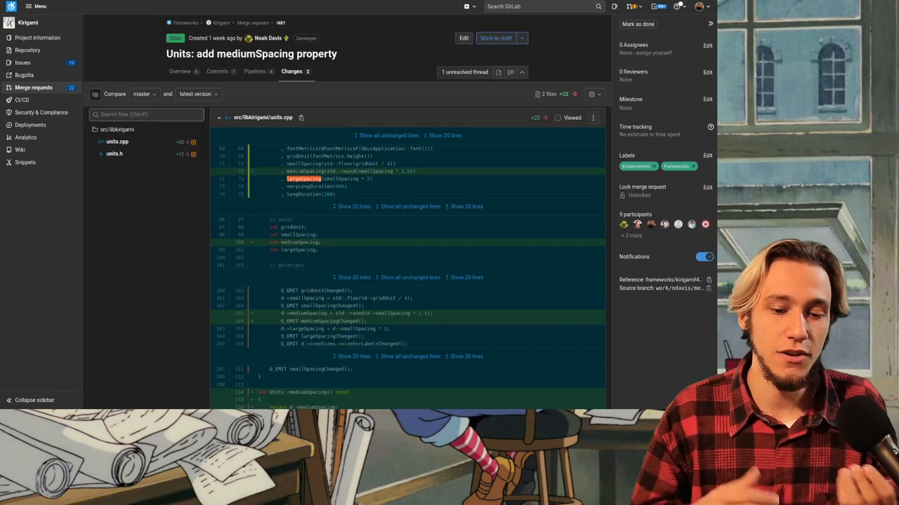
Step: Return to the mediumSpacing request overview and scroll its description
{"action": "left_click", "coordinate": [180, 71]}
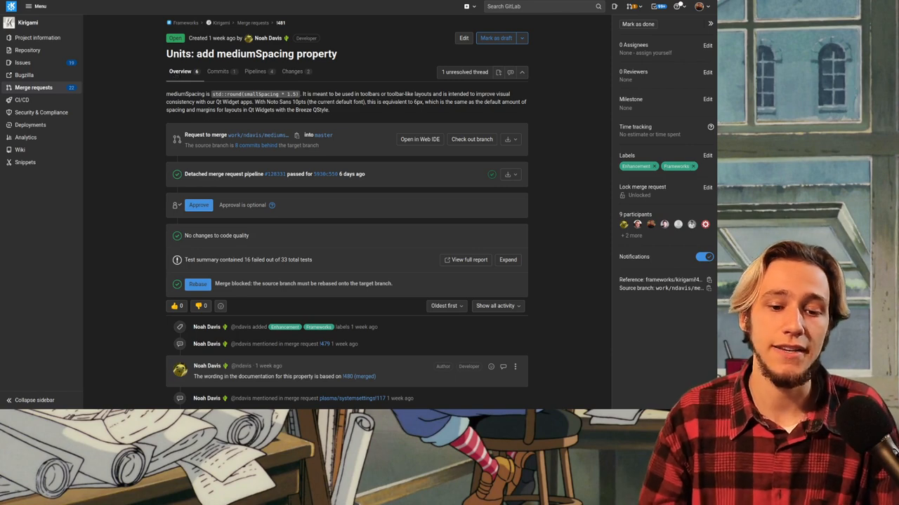
{"action": "scroll", "scroll_direction": "down", "scroll_amount": 3}
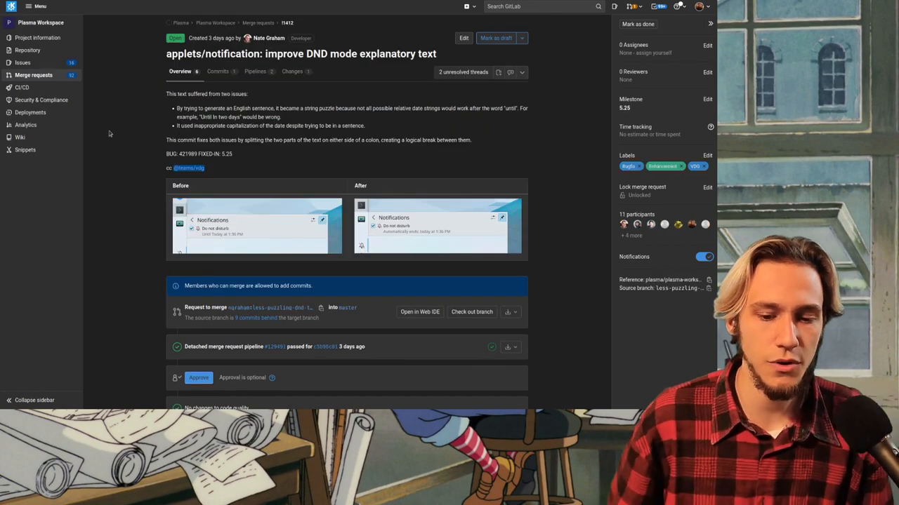
{"action": "mouse_move", "coordinate": [111, 132]}
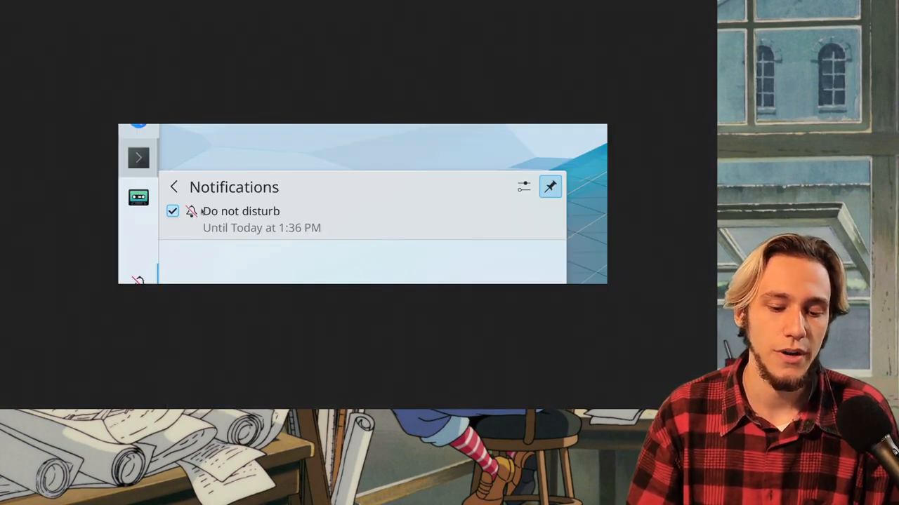
{"action": "mouse_move", "coordinate": [263, 239]}
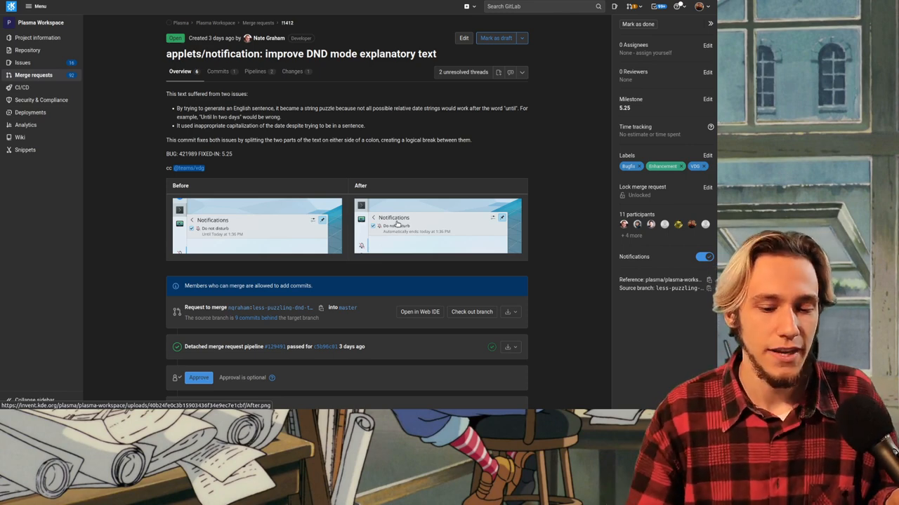
{"action": "scroll", "scroll_direction": "down", "scroll_amount": 3}
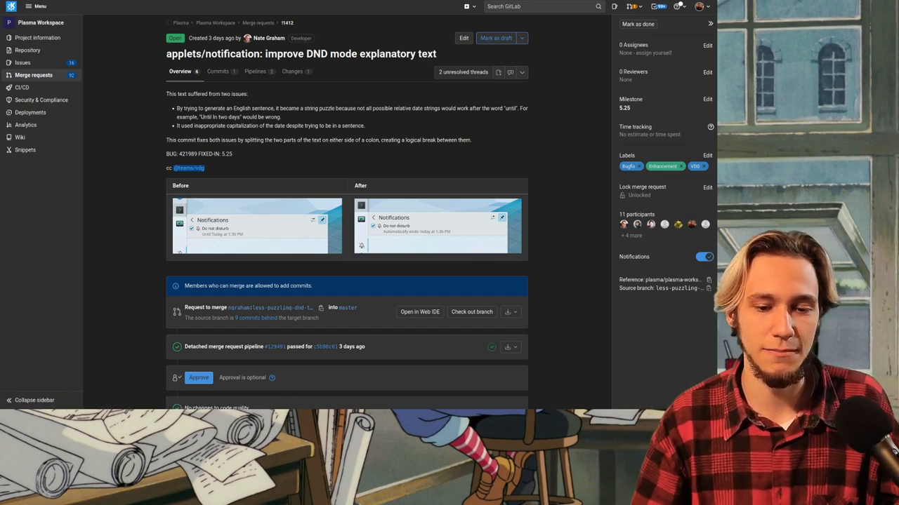
{"action": "mouse_move", "coordinate": [292, 70]}
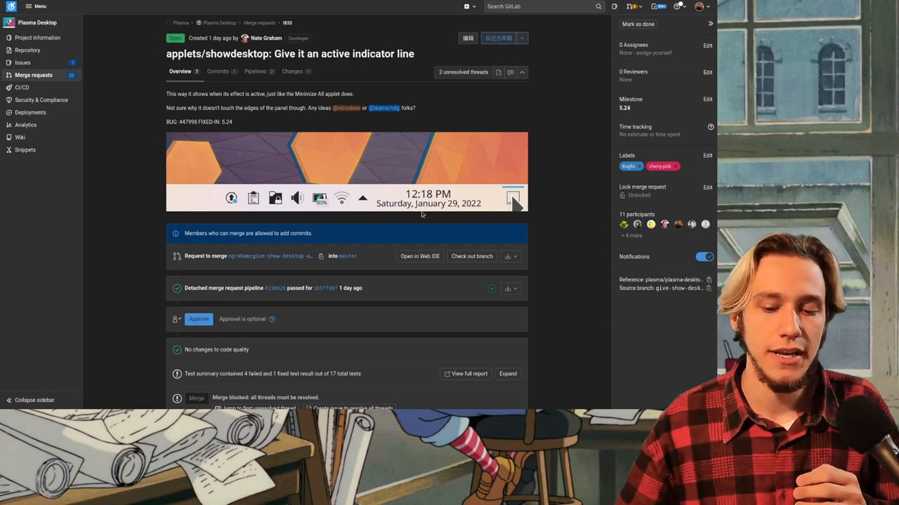
Step: Show the showdesktop request's main.qml changes, reaching the added active indicator FrameSvgItem
{"action": "left_click", "coordinate": [292, 70]}
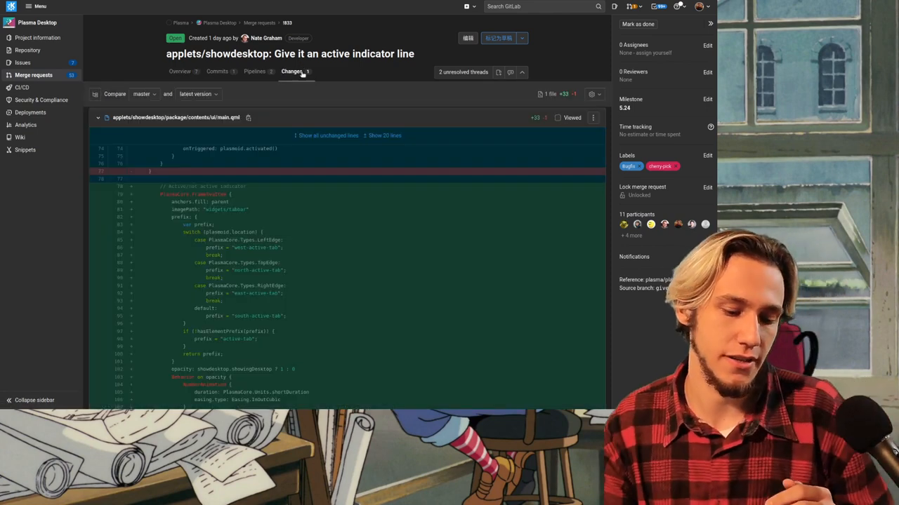
{"action": "scroll", "scroll_direction": "down", "scroll_amount": 3}
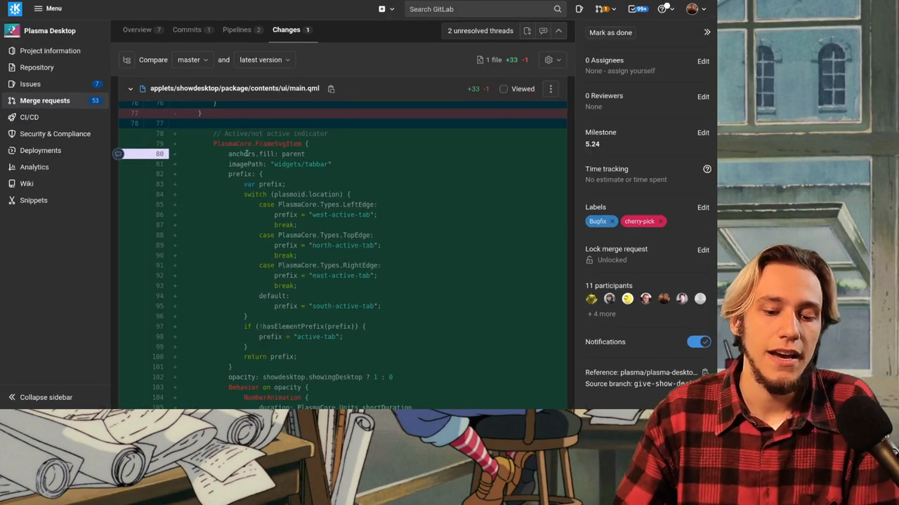
{"action": "scroll", "scroll_direction": "down", "scroll_amount": 3}
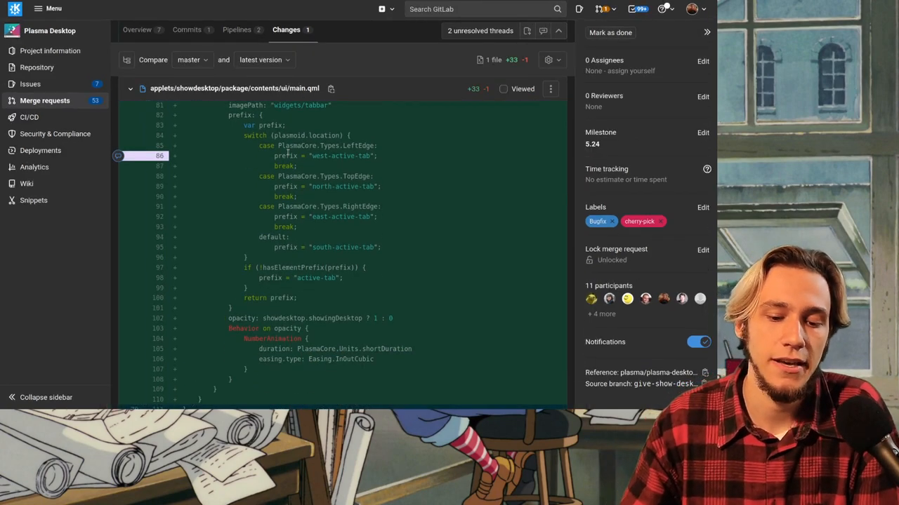
{"action": "scroll", "scroll_direction": "down", "scroll_amount": 3}
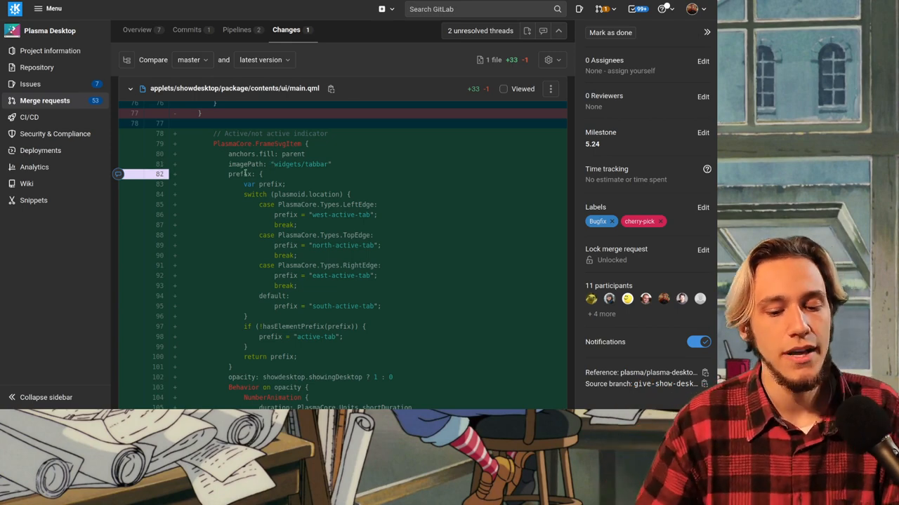
{"action": "double_click", "coordinate": [239, 174]}
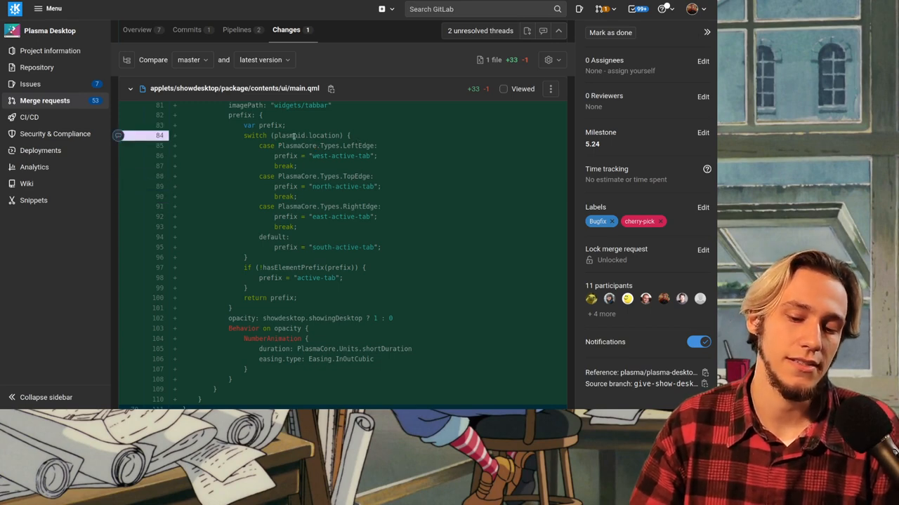
Step: Highlight the east value in the right-edge prefix and read the main.qml diff to its end
{"action": "double_click", "coordinate": [289, 134]}
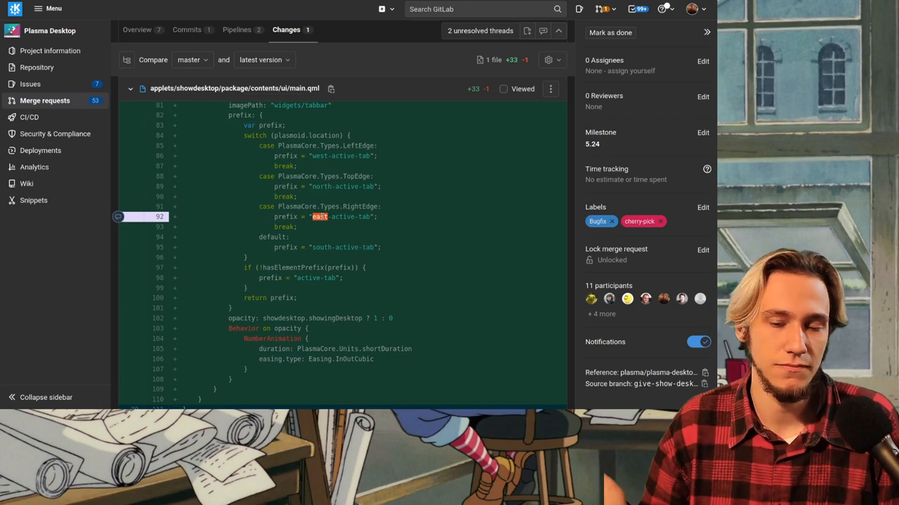
{"action": "scroll", "scroll_direction": "down", "scroll_amount": 3}
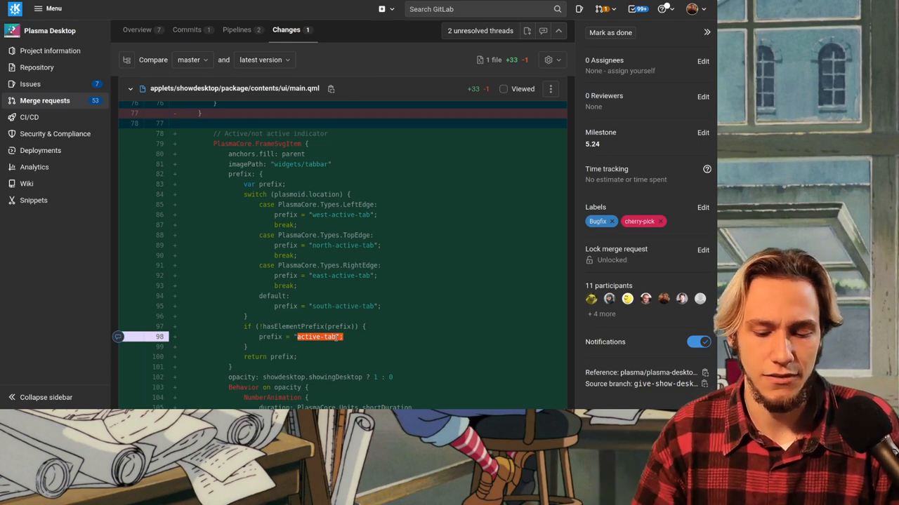
{"action": "scroll", "scroll_direction": "down", "scroll_amount": 3}
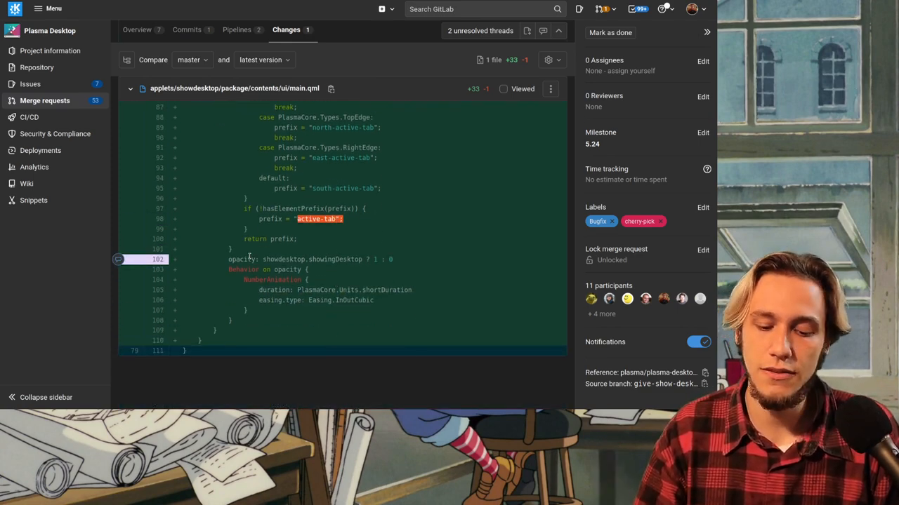
{"action": "double_click", "coordinate": [283, 258]}
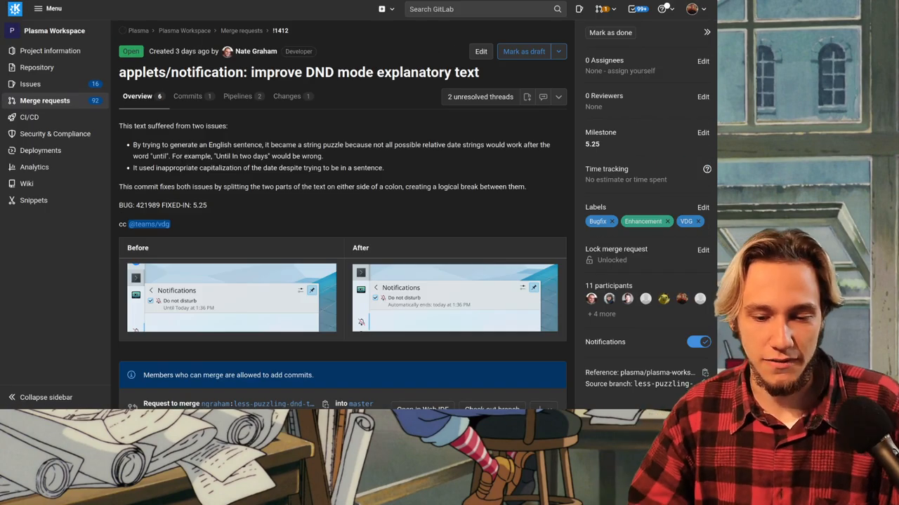
Step: View the DND request's FullRepresentation.qml changes down to David Edmundson's toLowerCase comment
{"action": "left_click", "coordinate": [287, 95]}
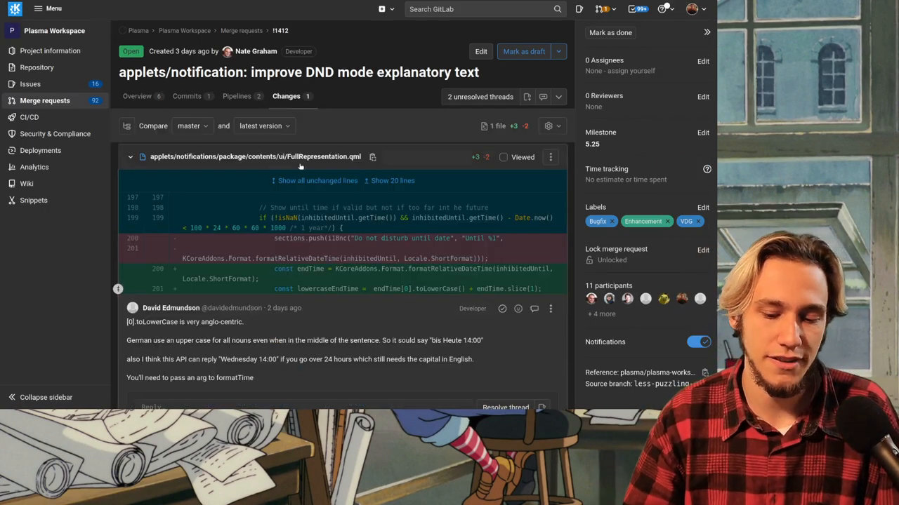
{"action": "scroll", "scroll_direction": "down", "scroll_amount": 3}
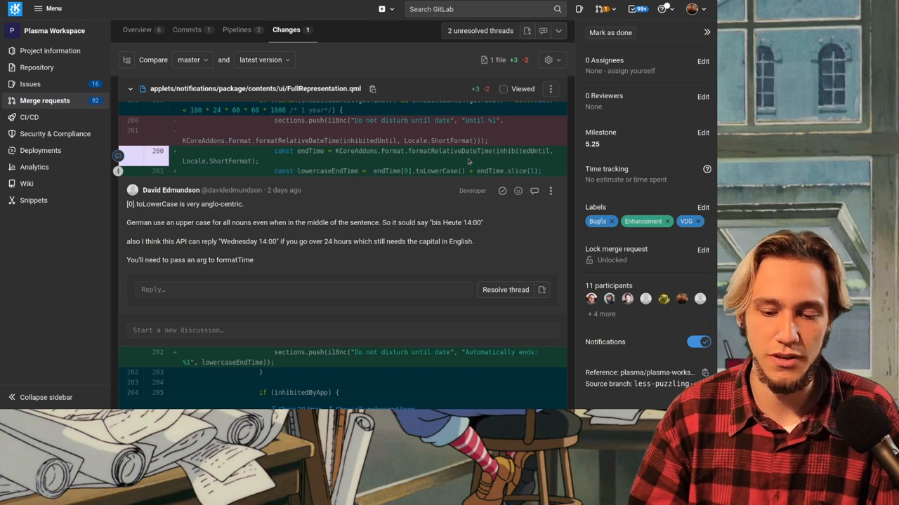
{"action": "scroll", "scroll_direction": "down", "scroll_amount": 3}
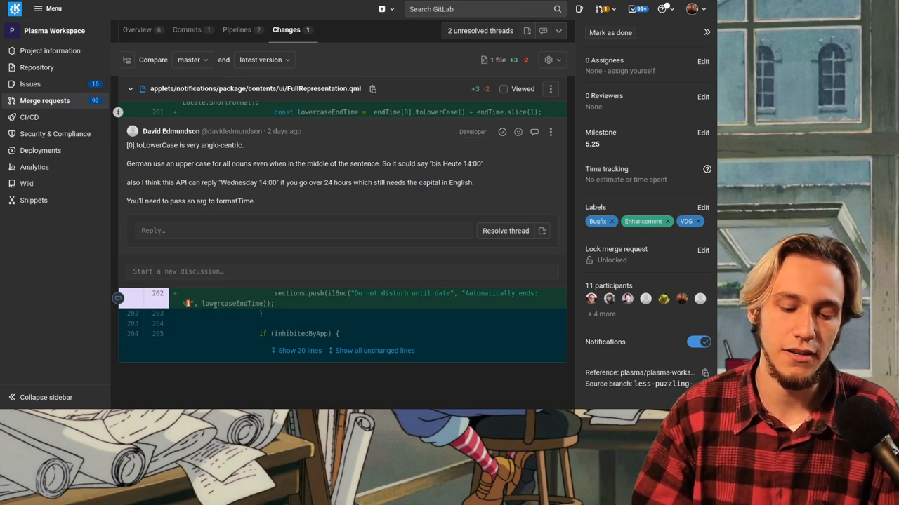
{"action": "mouse_move", "coordinate": [282, 311]}
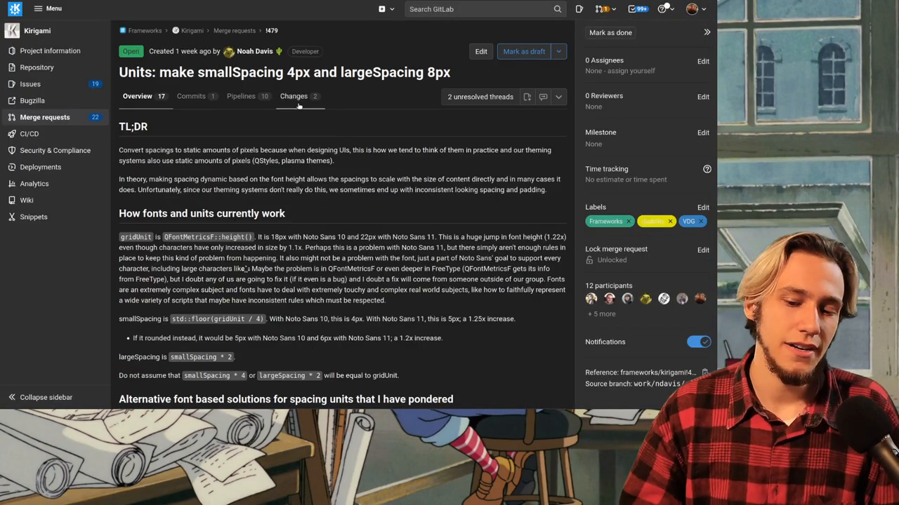
Step: View the smallSpacing 4px / largeSpacing 8px changes in units.cpp again
{"action": "left_click", "coordinate": [294, 95]}
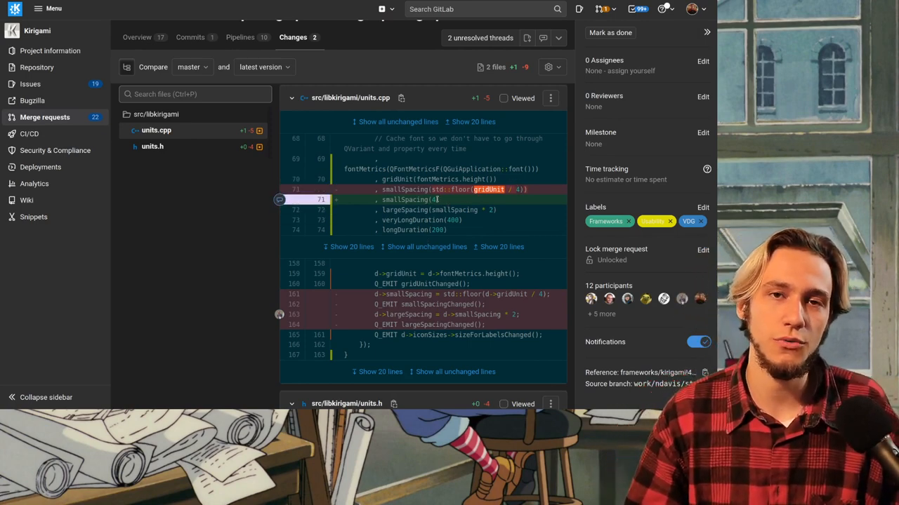
{"action": "scroll", "scroll_direction": "down", "scroll_amount": 3}
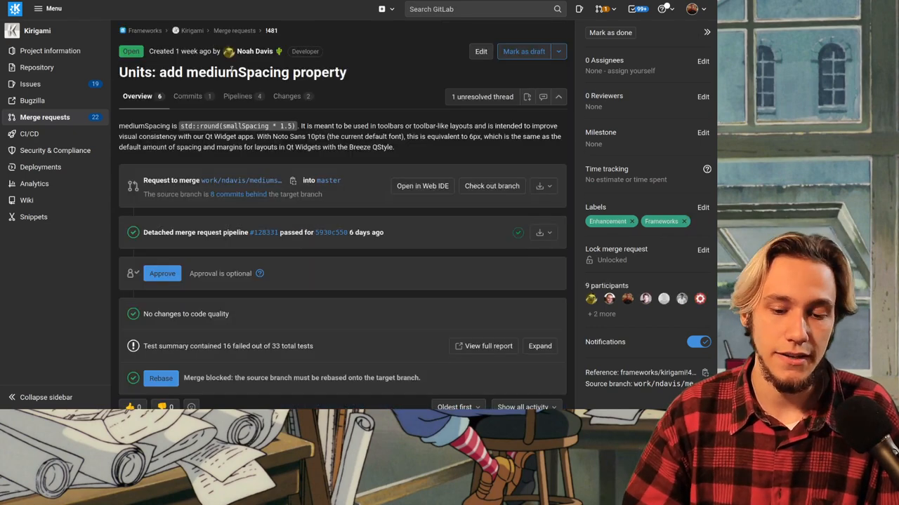
Step: Review the units.cpp diff adding the mediumSpacing getter and setter
{"action": "left_click", "coordinate": [286, 95]}
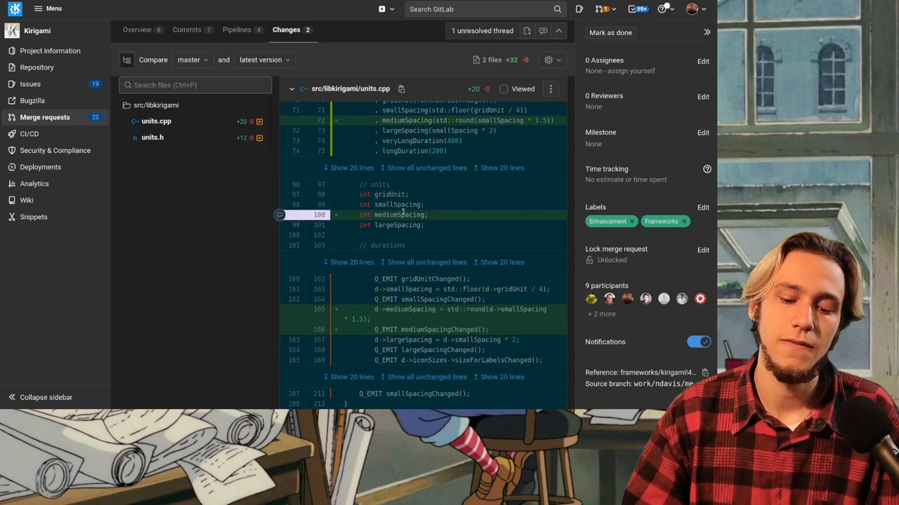
{"action": "scroll", "scroll_direction": "down", "scroll_amount": 3}
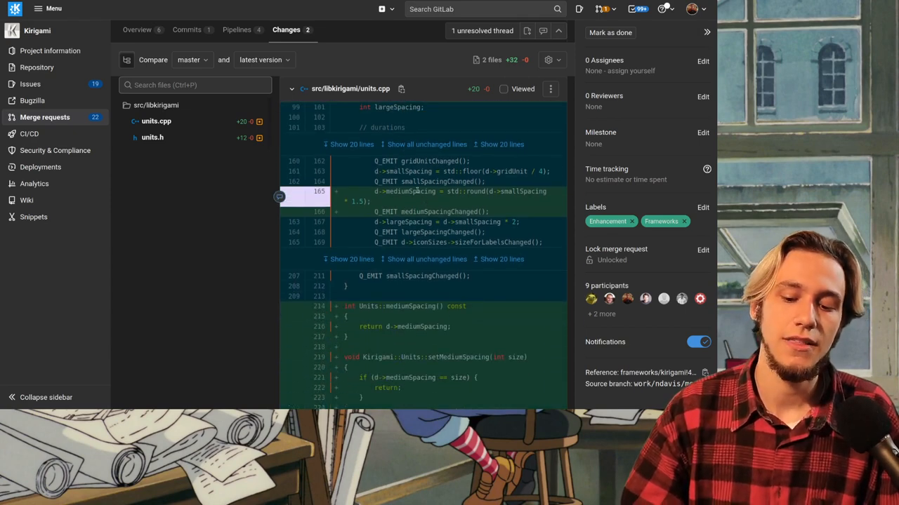
{"action": "double_click", "coordinate": [410, 191]}
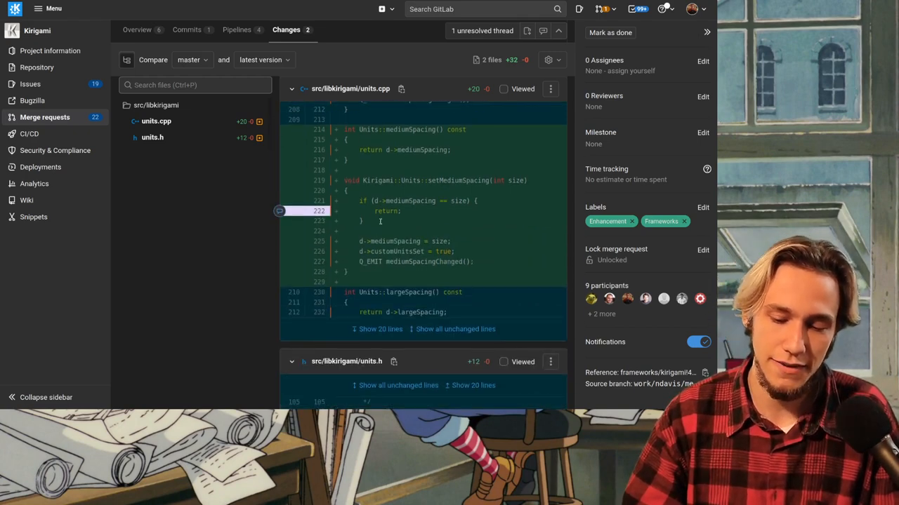
{"action": "double_click", "coordinate": [410, 129]}
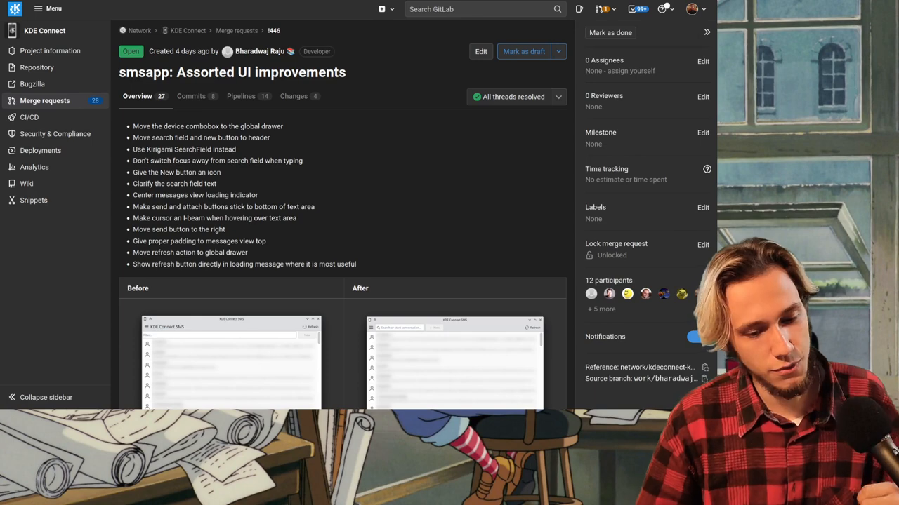
Step: View the code changes of the smsapp assorted UI improvements merge request
{"action": "left_click", "coordinate": [700, 337]}
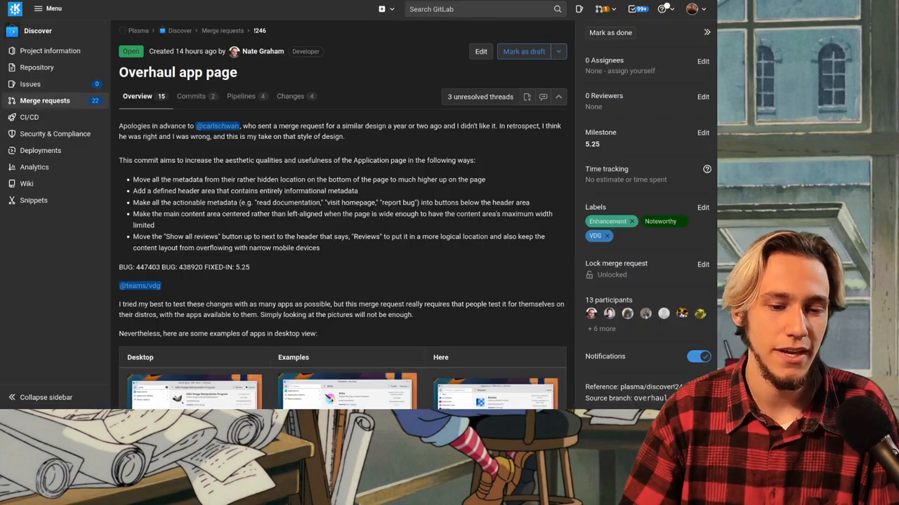
Step: Show the Overhaul app page request's changed files, starting with the ApplicationPage.qml diff
{"action": "left_click", "coordinate": [289, 96]}
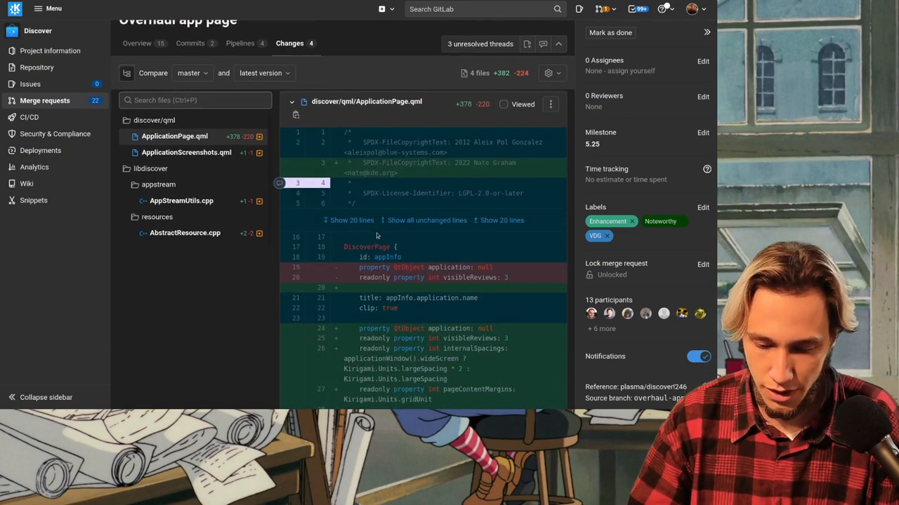
{"action": "scroll", "scroll_direction": "down", "scroll_amount": 3}
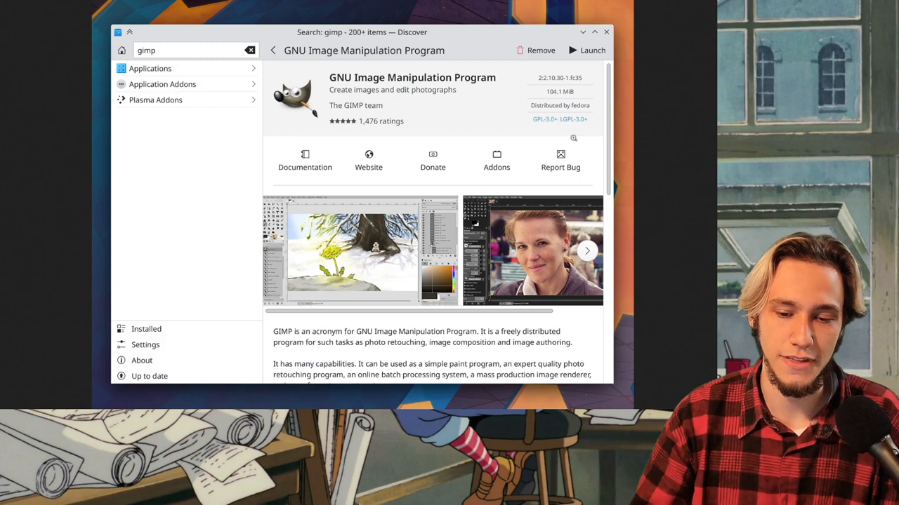
{"action": "mouse_move", "coordinate": [394, 188]}
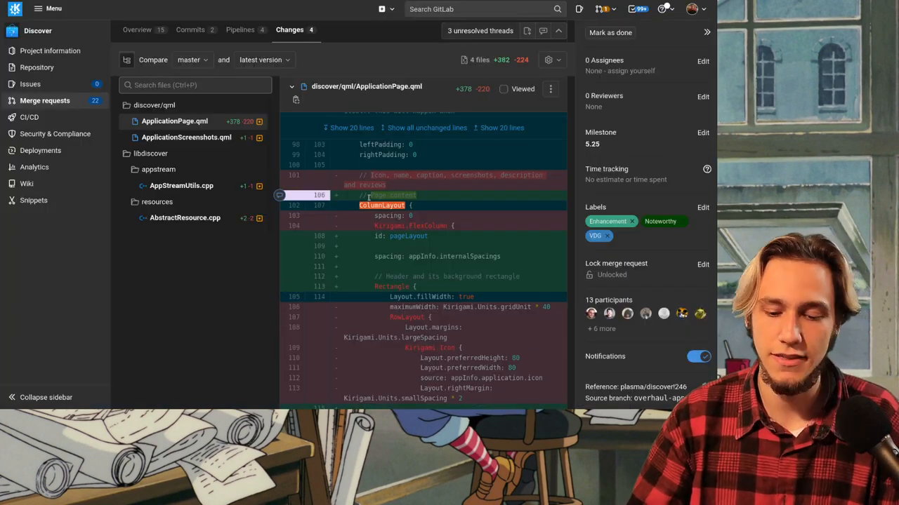
{"action": "scroll", "scroll_direction": "down", "scroll_amount": 3}
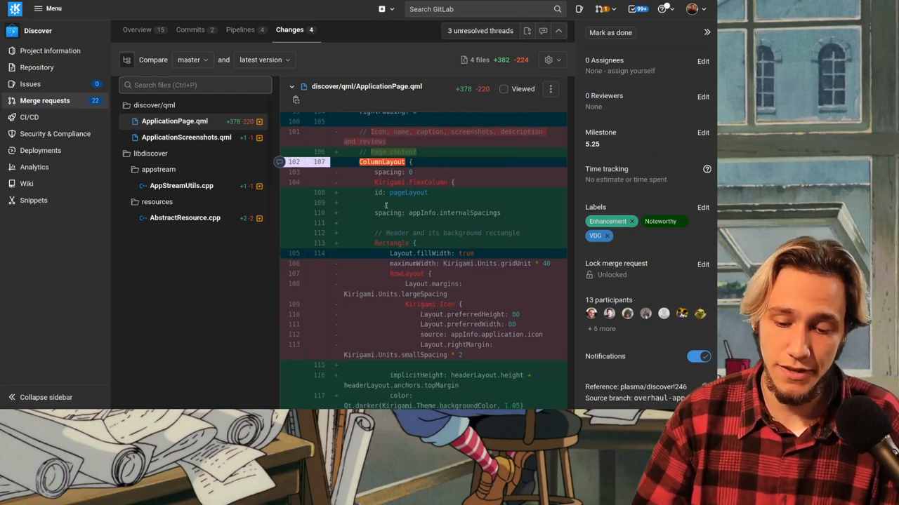
{"action": "scroll", "scroll_direction": "down", "scroll_amount": 3}
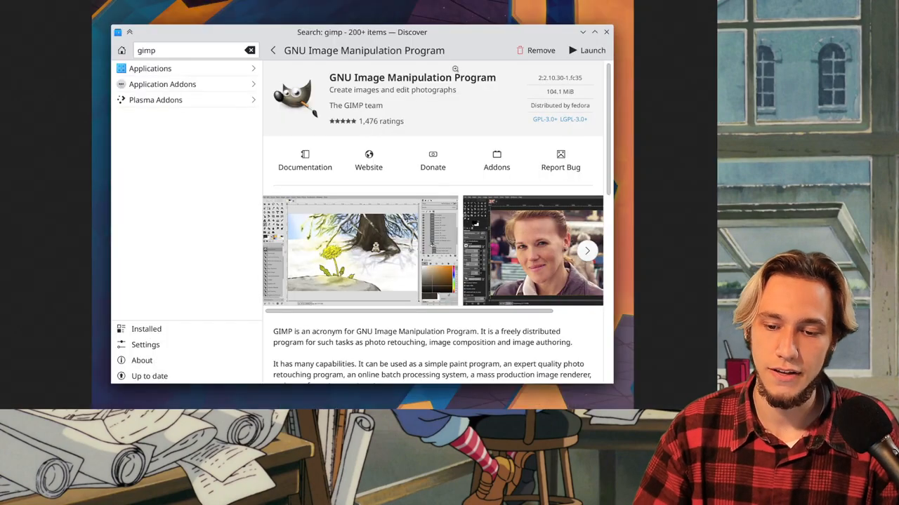
{"action": "mouse_move", "coordinate": [497, 185]}
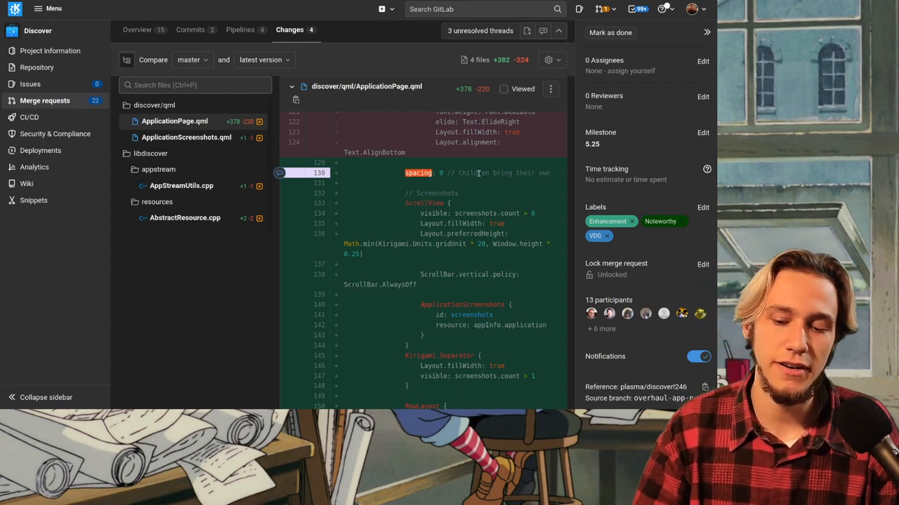
Step: Scroll through the screenshots-section diff toward the discussion with the Krita mockup
{"action": "scroll", "scroll_direction": "down", "scroll_amount": 3}
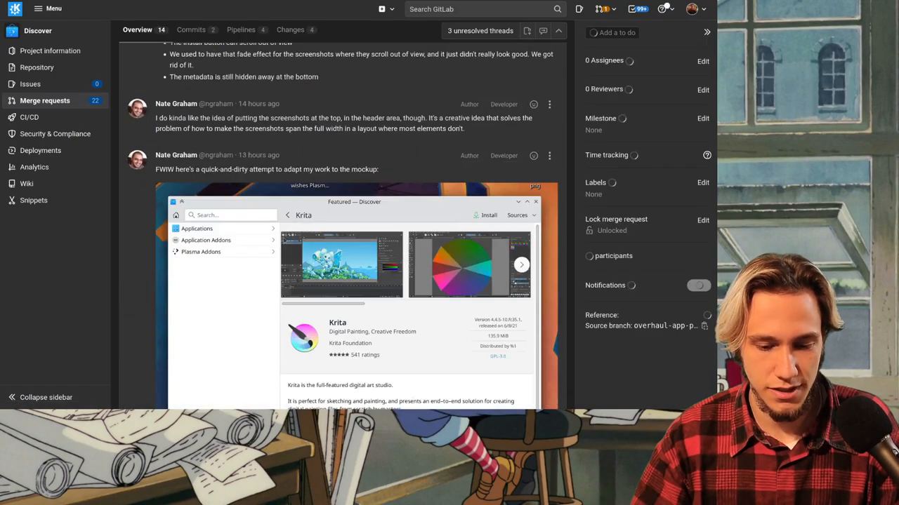
Step: Scroll past the Krita mockup and return to the ApplicationPage.qml diff's screenshots ScrollView block
{"action": "scroll", "scroll_direction": "down", "scroll_amount": 3}
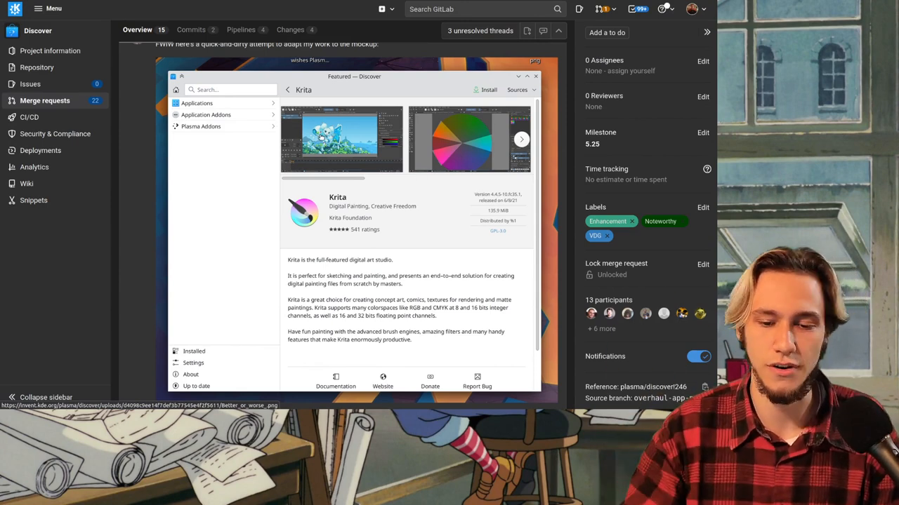
{"action": "left_click", "coordinate": [290, 30]}
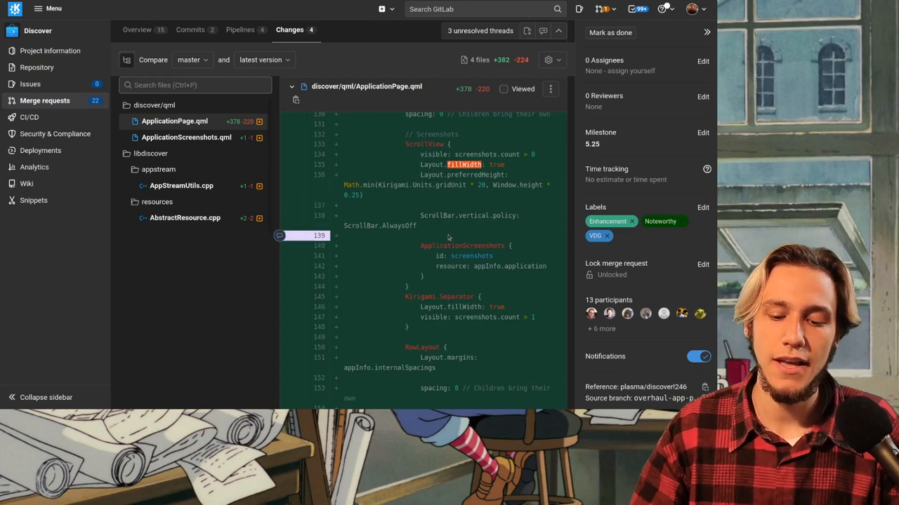
{"action": "scroll", "scroll_direction": "down", "scroll_amount": 3}
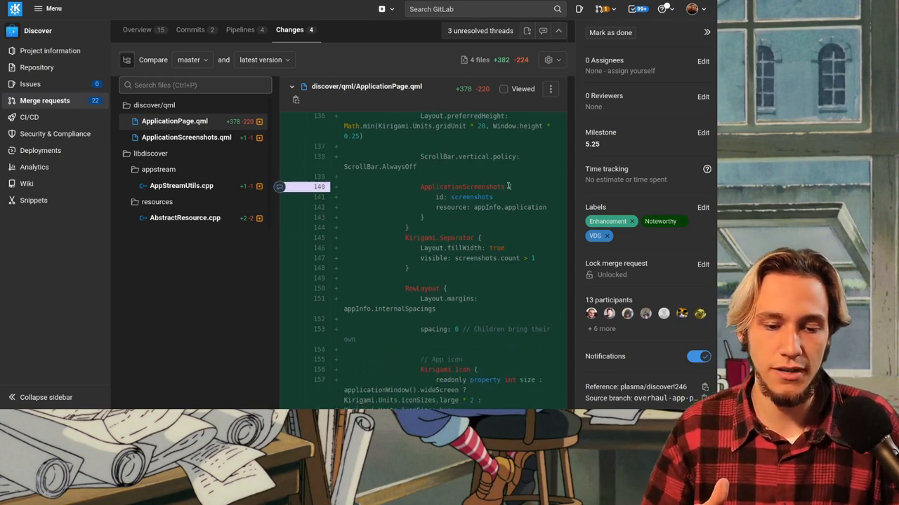
{"action": "mouse_move", "coordinate": [232, 129]}
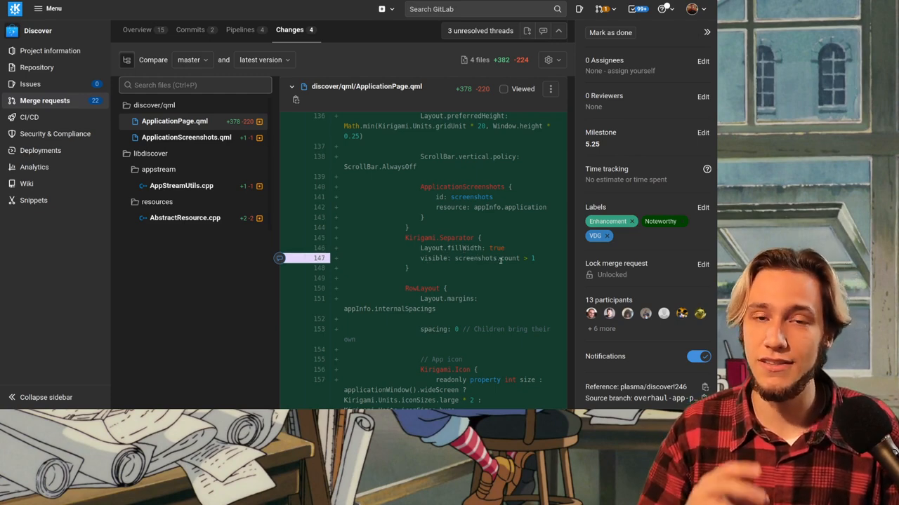
{"action": "scroll", "scroll_direction": "down", "scroll_amount": 3}
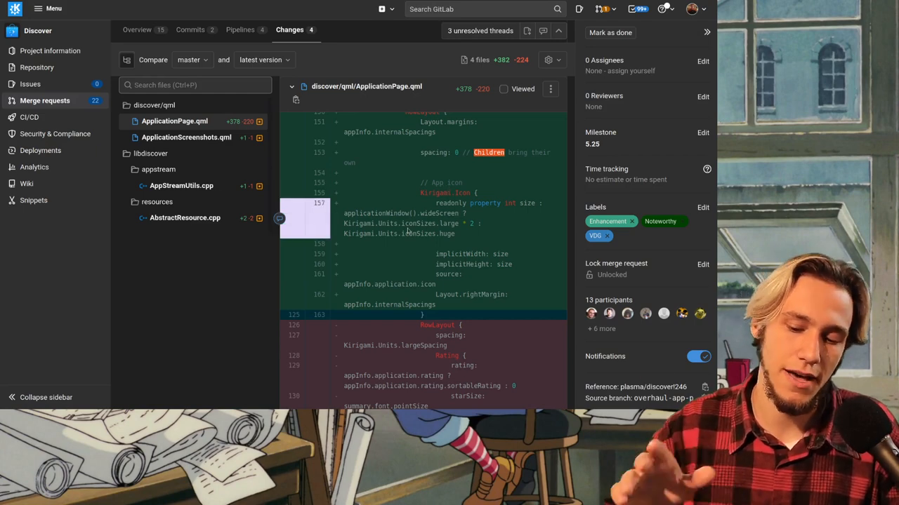
{"action": "scroll", "scroll_direction": "down", "scroll_amount": 3}
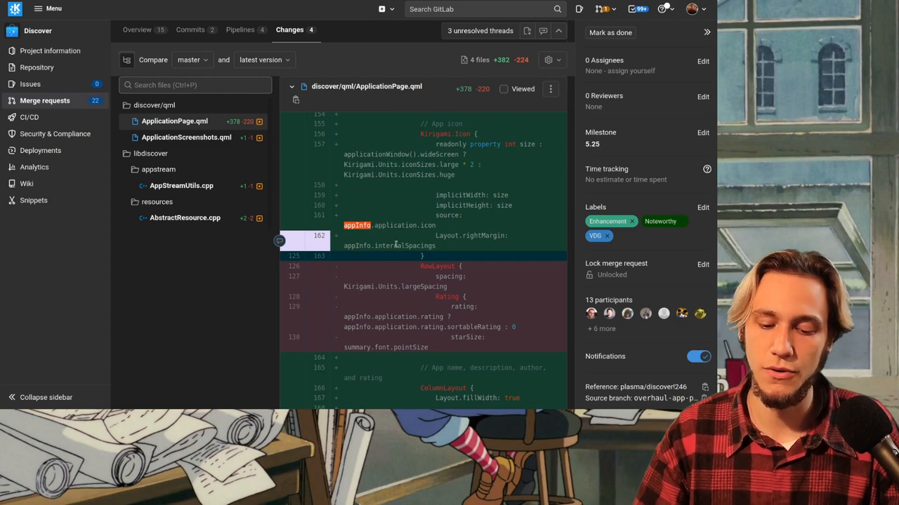
{"action": "scroll", "scroll_direction": "down", "scroll_amount": 3}
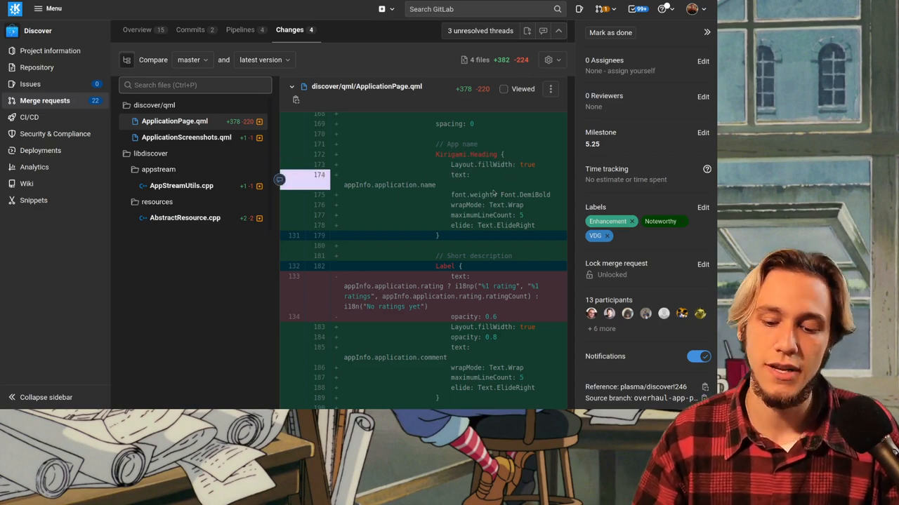
{"action": "scroll", "scroll_direction": "down", "scroll_amount": 3}
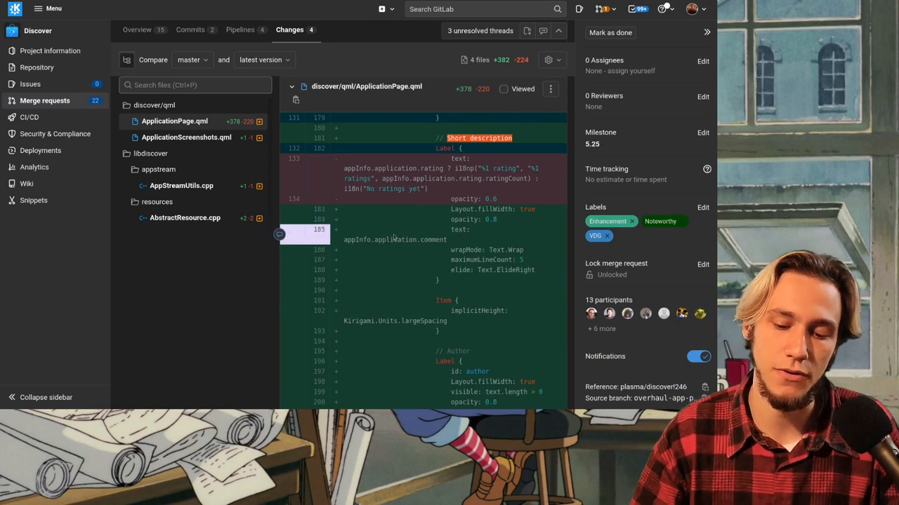
{"action": "scroll", "scroll_direction": "down", "scroll_amount": 3}
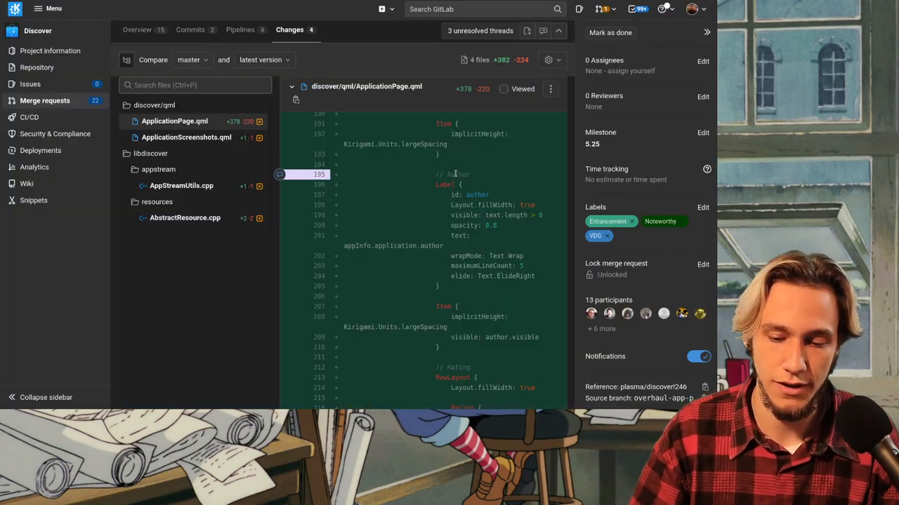
Step: Scroll the ApplicationPage.qml diff past the version and size labels to the distributor label and separator
{"action": "scroll", "scroll_direction": "down", "scroll_amount": 3}
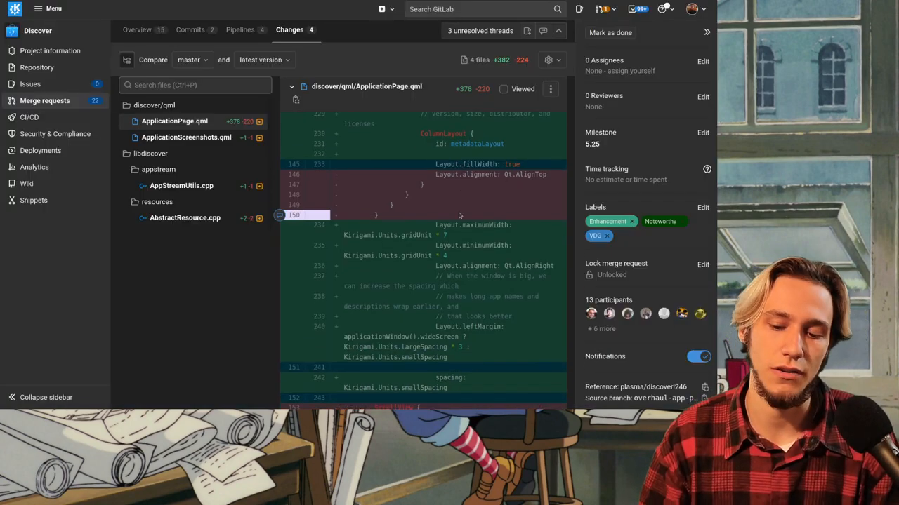
{"action": "scroll", "scroll_direction": "down", "scroll_amount": 3}
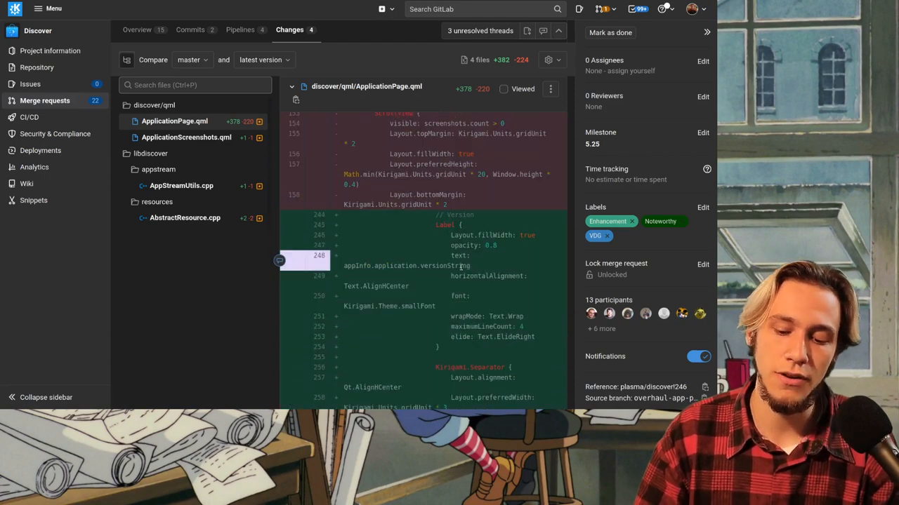
{"action": "scroll", "scroll_direction": "down", "scroll_amount": 3}
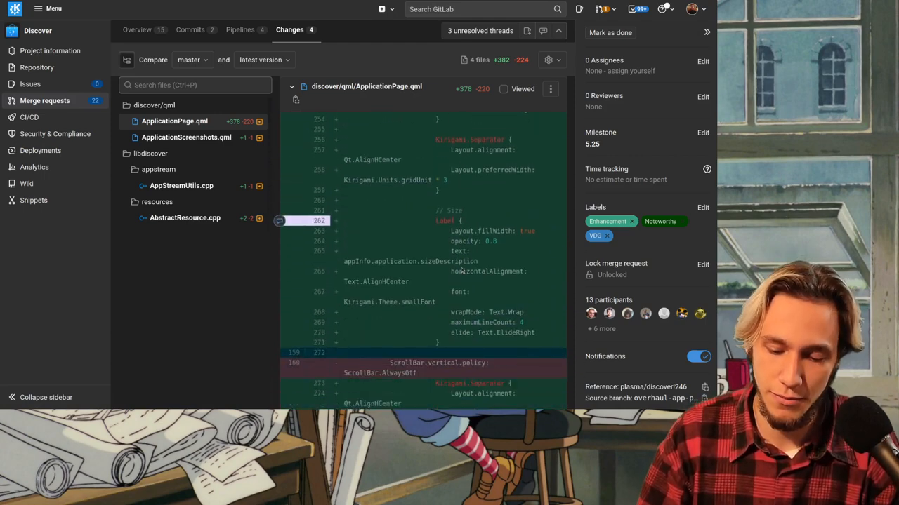
{"action": "scroll", "scroll_direction": "down", "scroll_amount": 3}
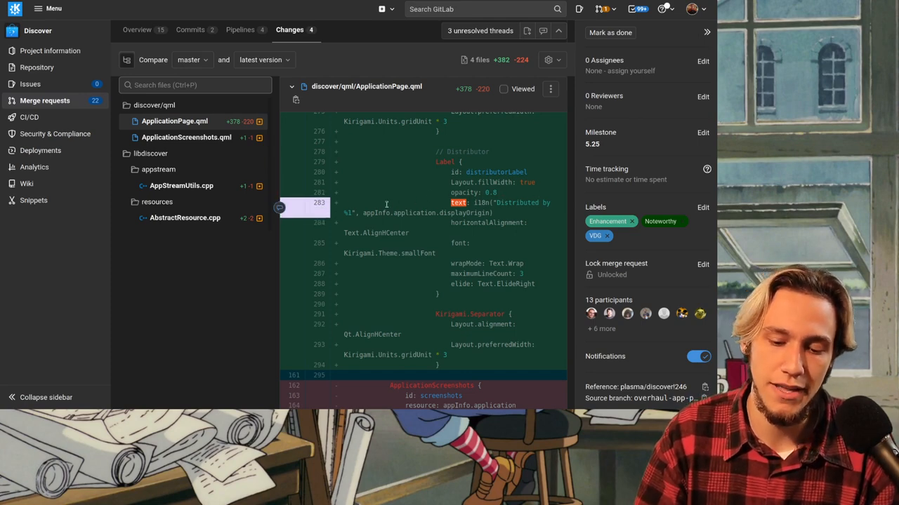
{"action": "mouse_move", "coordinate": [374, 212]}
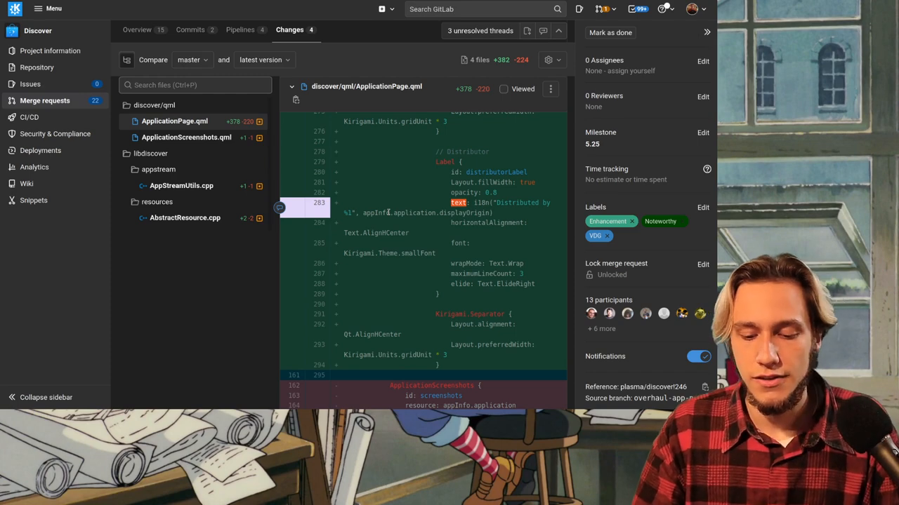
Step: Scroll to the licenses Flow with its repeater of Kirigami.UrlButton links, highlighting the url property
{"action": "scroll", "scroll_direction": "down", "scroll_amount": 3}
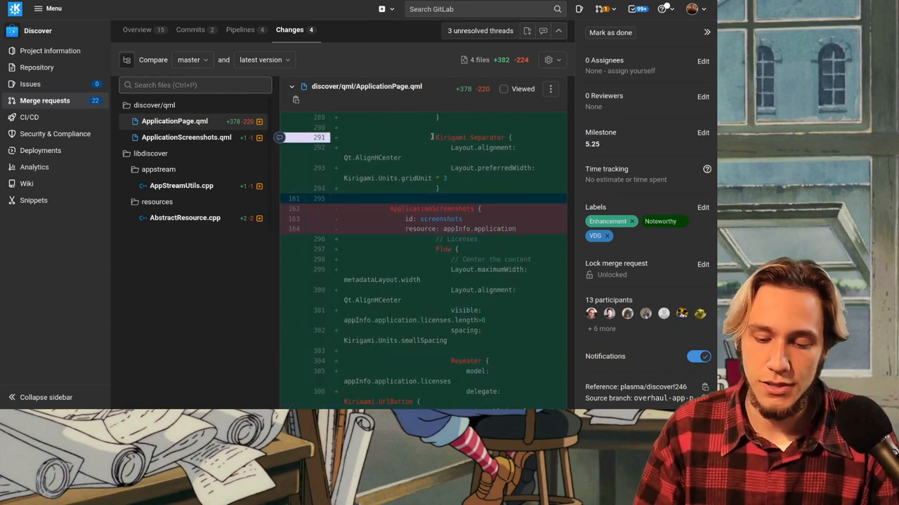
{"action": "scroll", "scroll_direction": "down", "scroll_amount": 3}
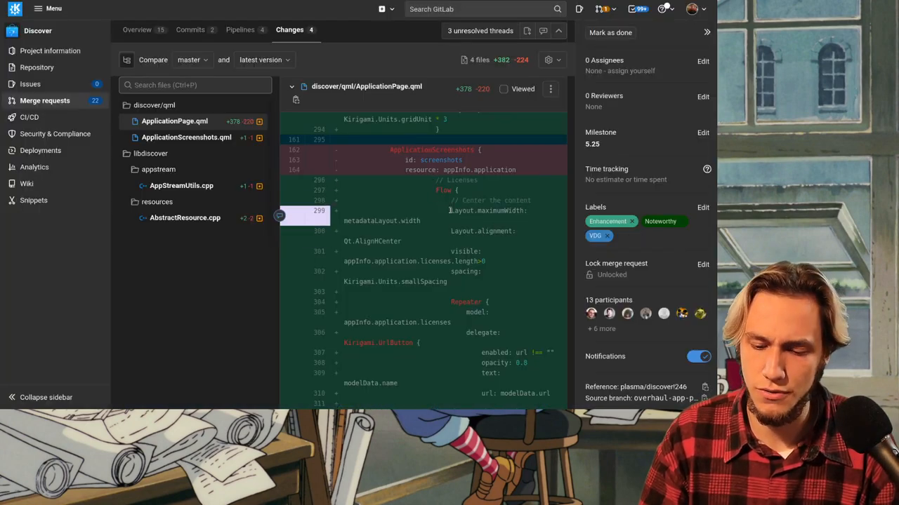
{"action": "scroll", "scroll_direction": "down", "scroll_amount": 3}
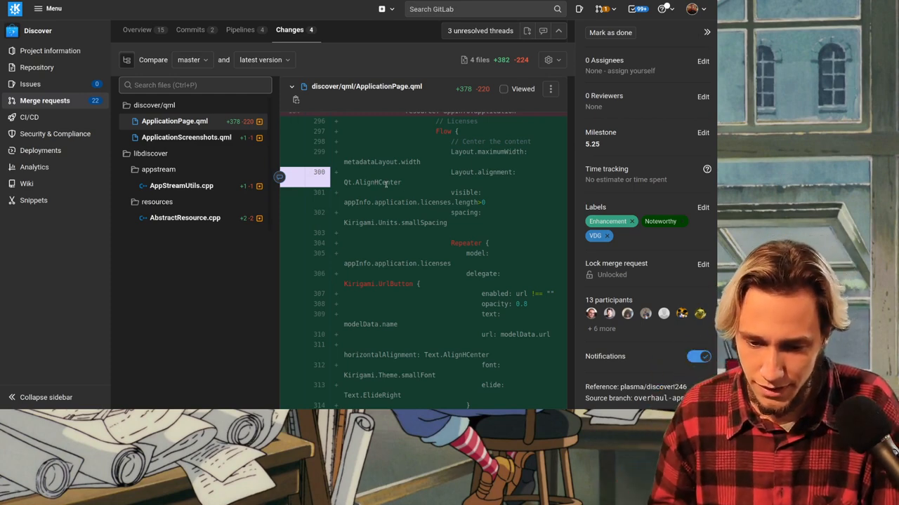
{"action": "scroll", "scroll_direction": "down", "scroll_amount": 3}
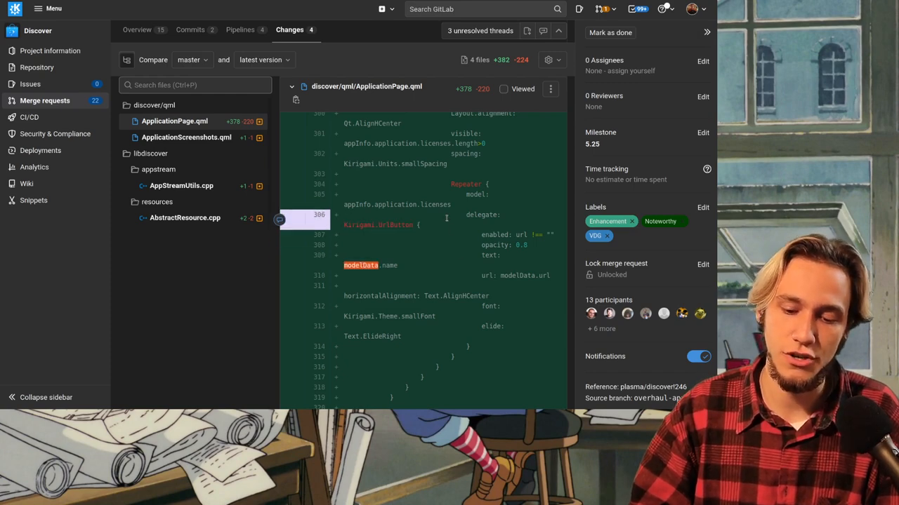
{"action": "scroll", "scroll_direction": "down", "scroll_amount": 3}
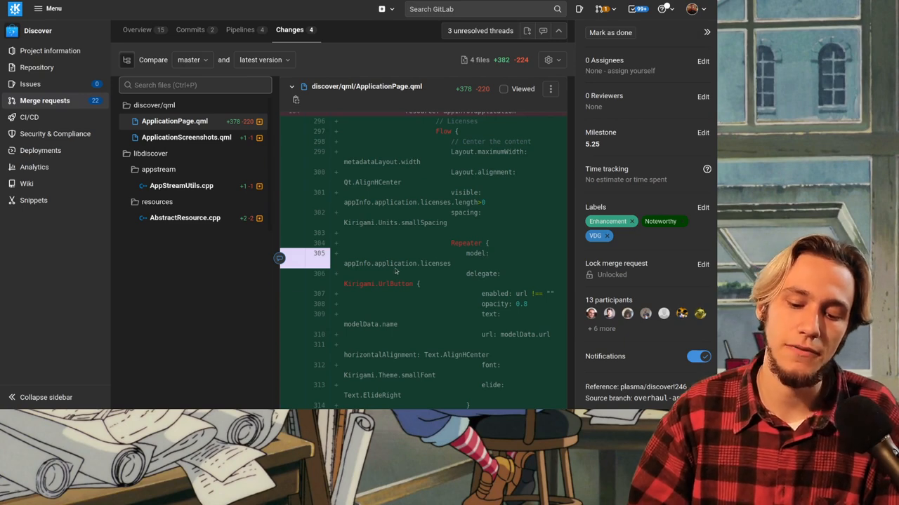
{"action": "double_click", "coordinate": [436, 264]}
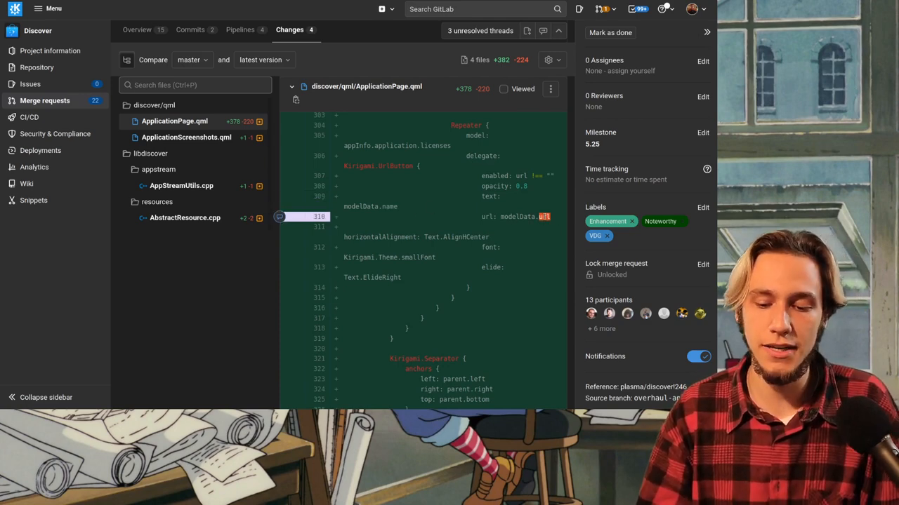
Step: Scroll to the topObjects Repeater, Loader and Kirigami.FlexColumn block, reaching the help and homepage ToolButtons
{"action": "scroll", "scroll_direction": "down", "scroll_amount": 3}
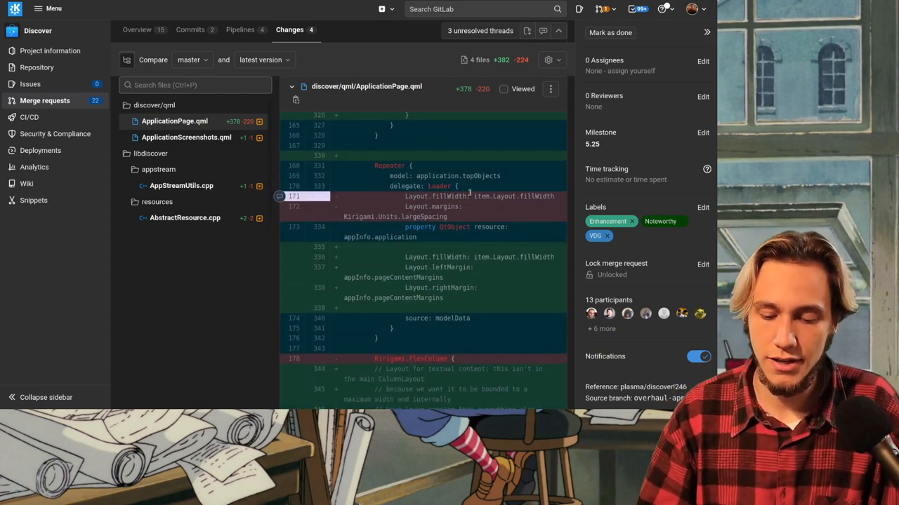
{"action": "scroll", "scroll_direction": "down", "scroll_amount": 3}
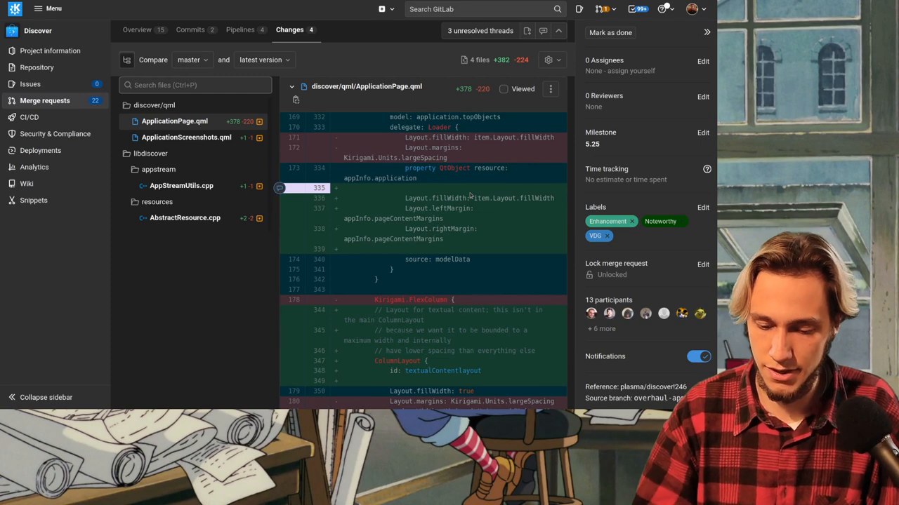
{"action": "scroll", "scroll_direction": "down", "scroll_amount": 3}
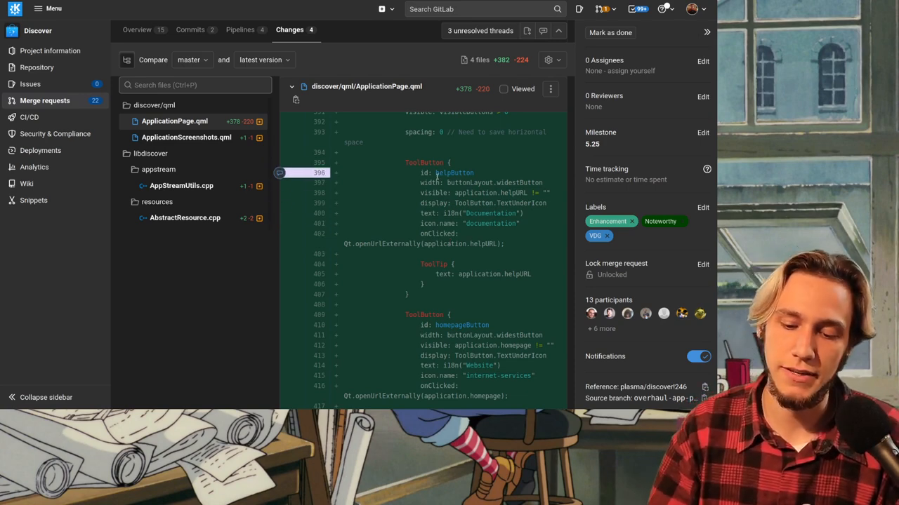
{"action": "mouse_move", "coordinate": [506, 173]}
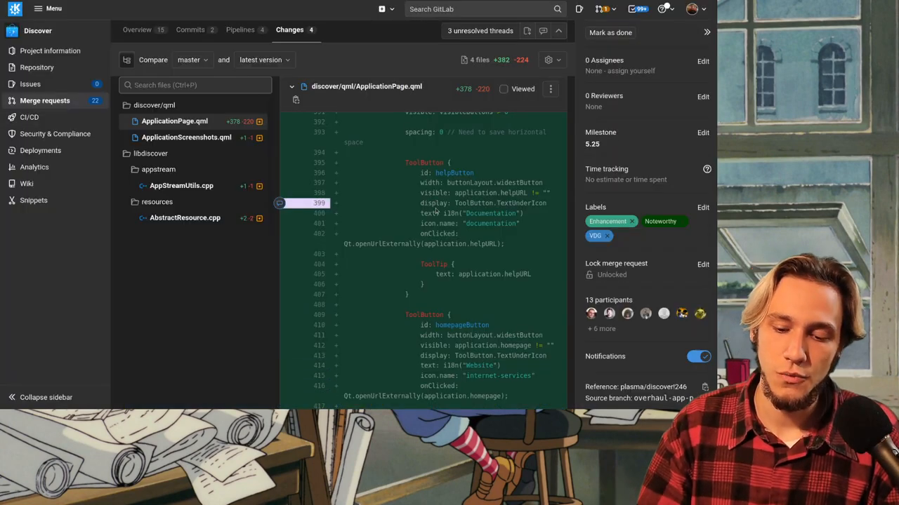
Step: Read the help and homepage ToolButtons, highlighting the Documentation label and internet-services icon name
{"action": "double_click", "coordinate": [433, 194]}
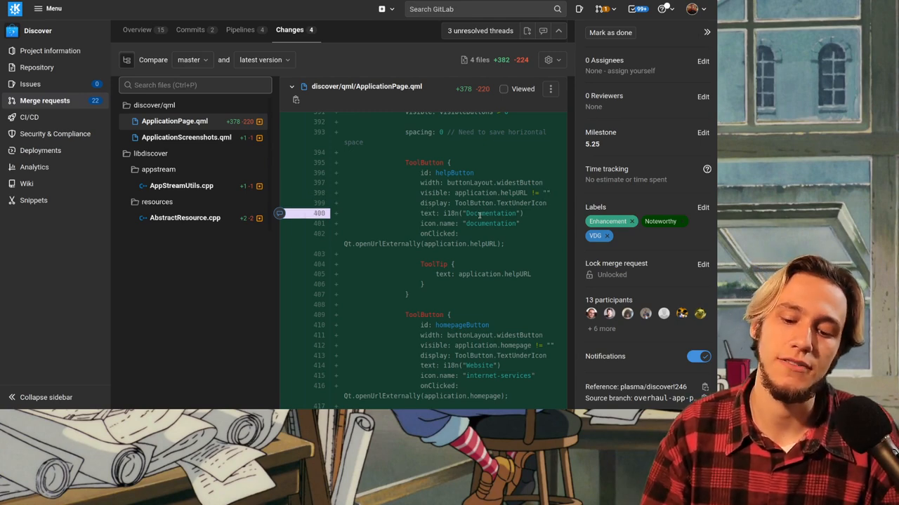
{"action": "scroll", "scroll_direction": "down", "scroll_amount": 3}
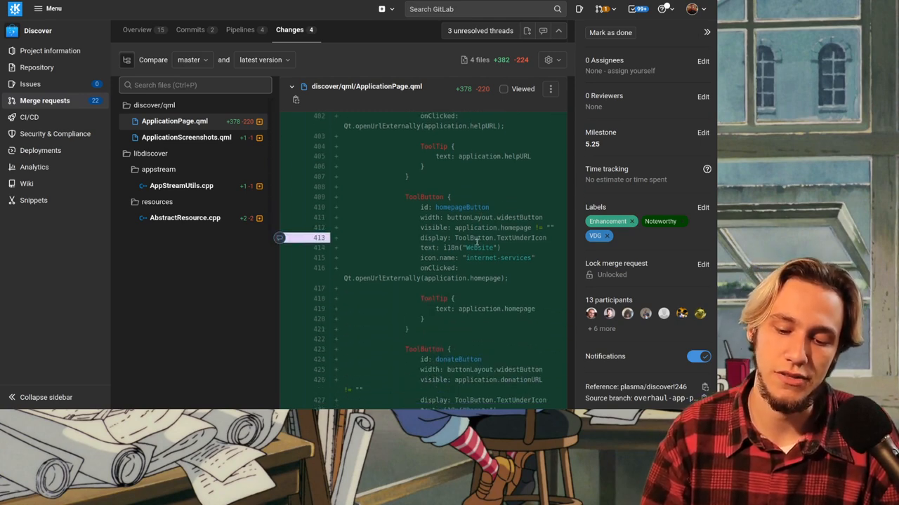
{"action": "double_click", "coordinate": [478, 247]}
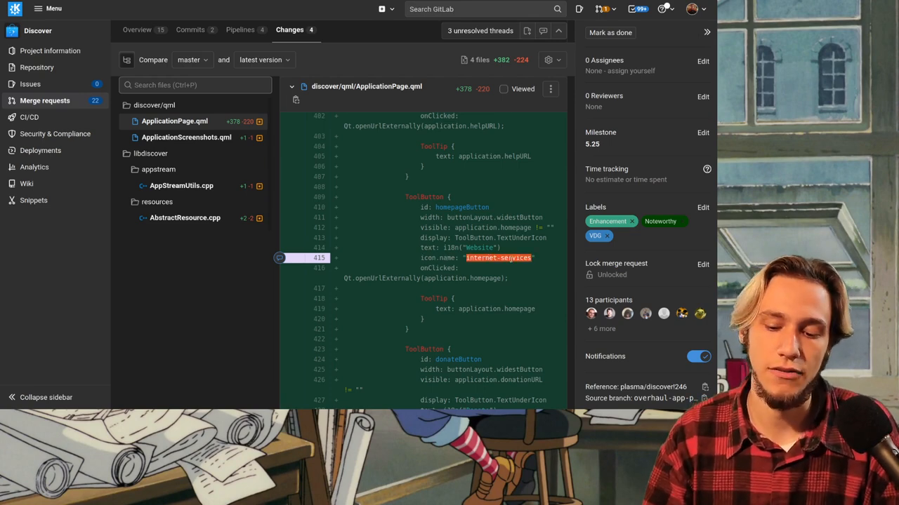
Step: Scroll past the donate, addons and bug buttons and removed lines to the AppStreamUtils.cpp and AbstractResource.cpp diffs
{"action": "scroll", "scroll_direction": "down", "scroll_amount": 3}
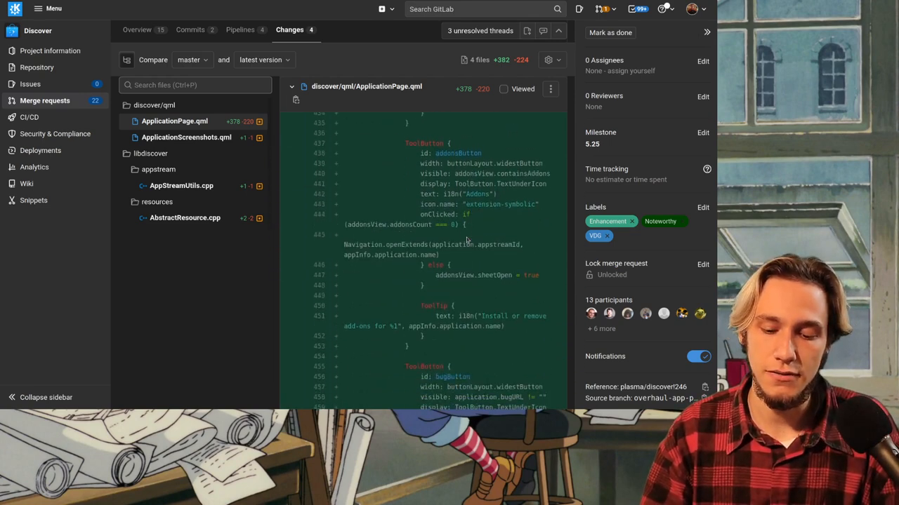
{"action": "scroll", "scroll_direction": "down", "scroll_amount": 3}
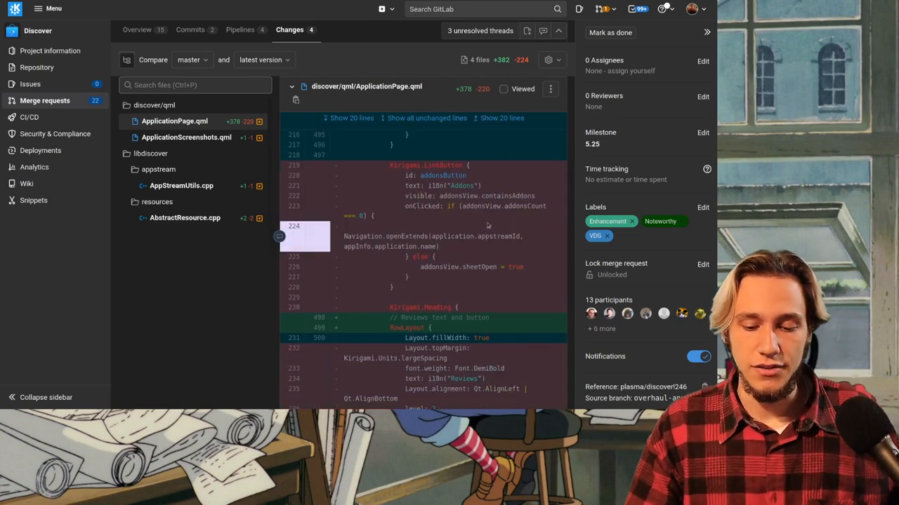
{"action": "scroll", "scroll_direction": "down", "scroll_amount": 3}
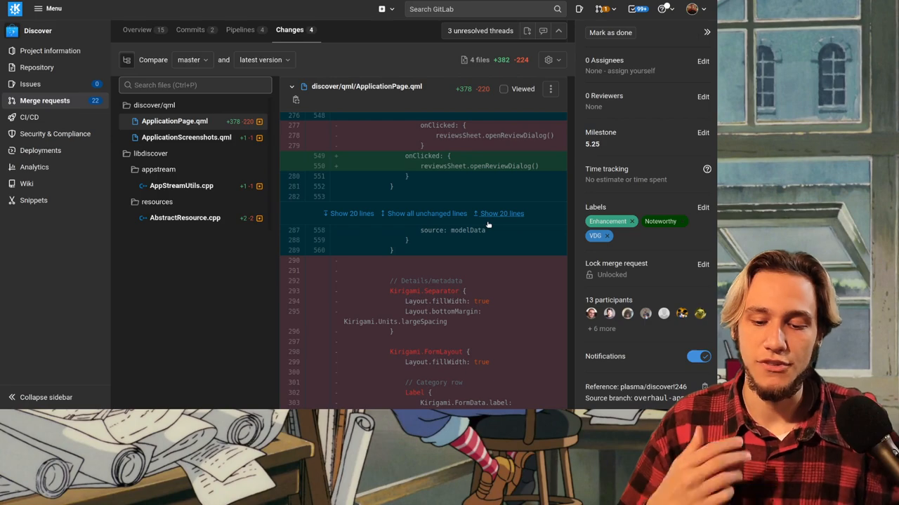
{"action": "scroll", "scroll_direction": "down", "scroll_amount": 3}
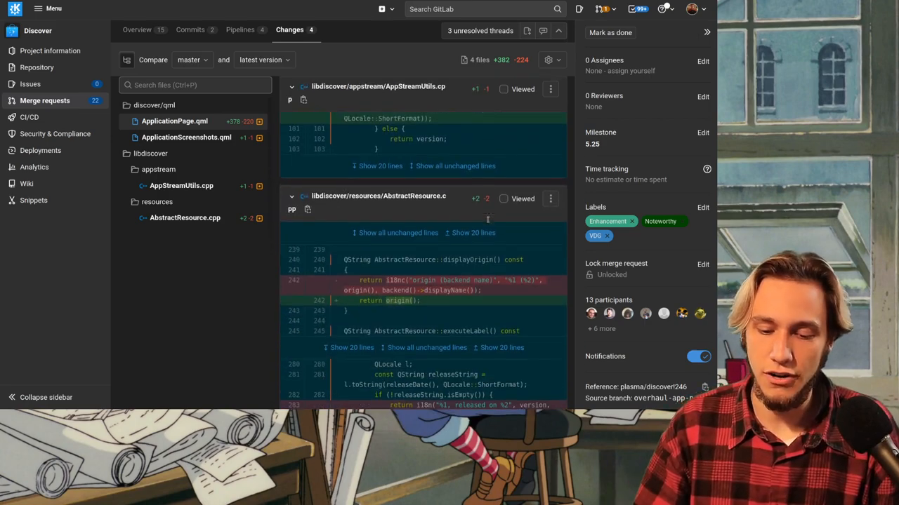